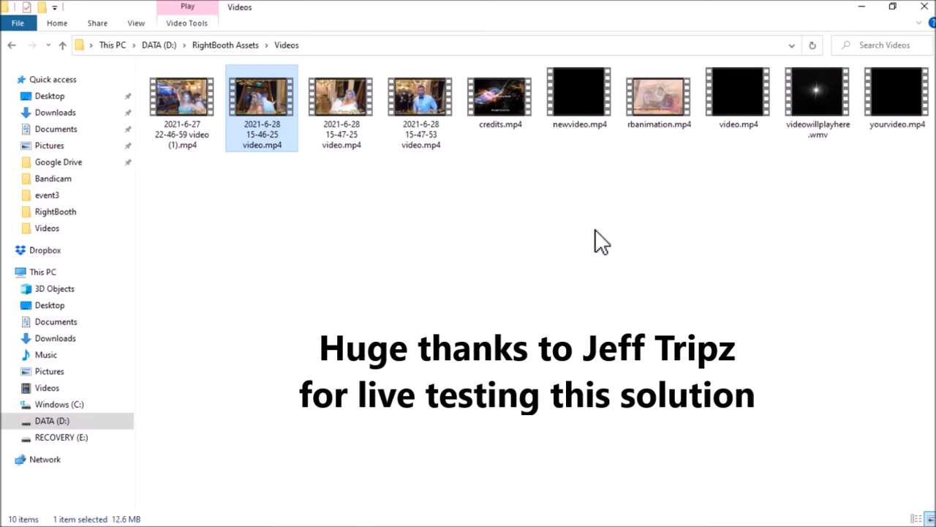
mouse_move(272, 105)
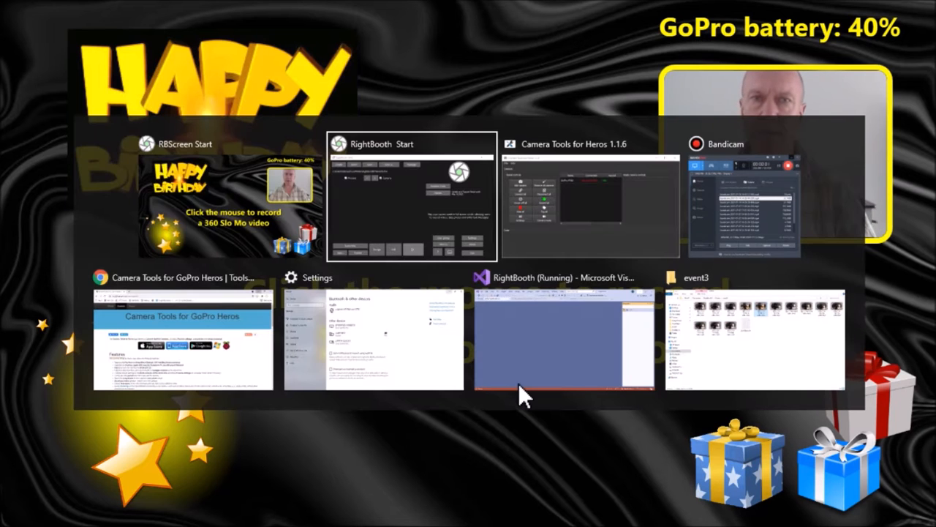
- Switch to the Camera Tools for GoPro Heros product page in Chrome
left_click(177, 348)
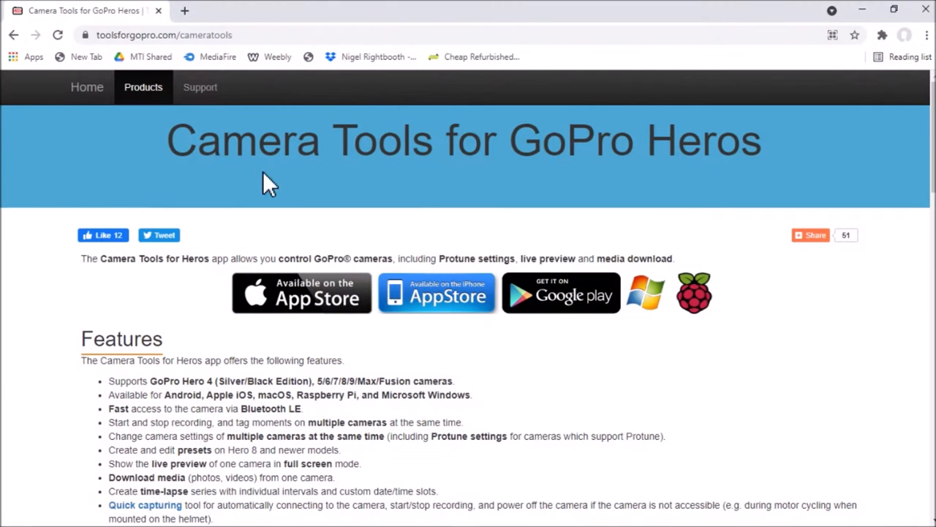
mouse_move(500, 183)
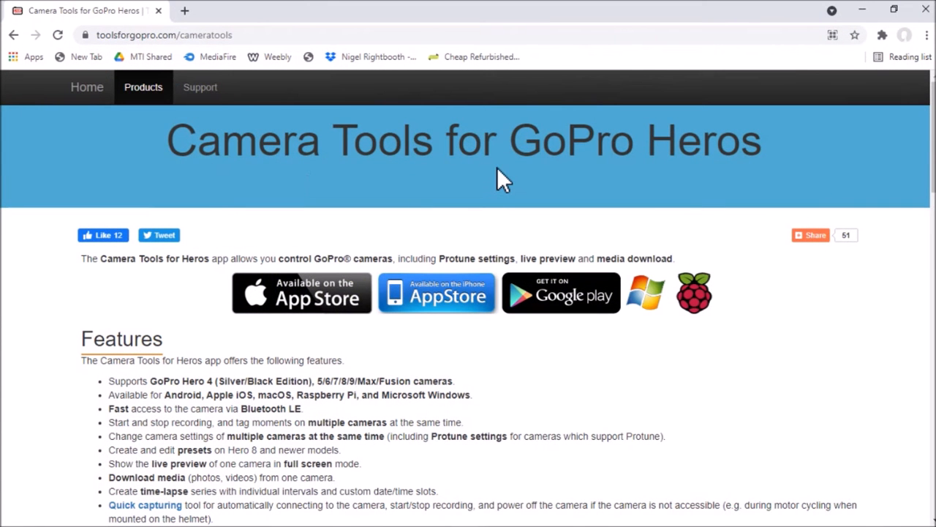
mouse_move(413, 285)
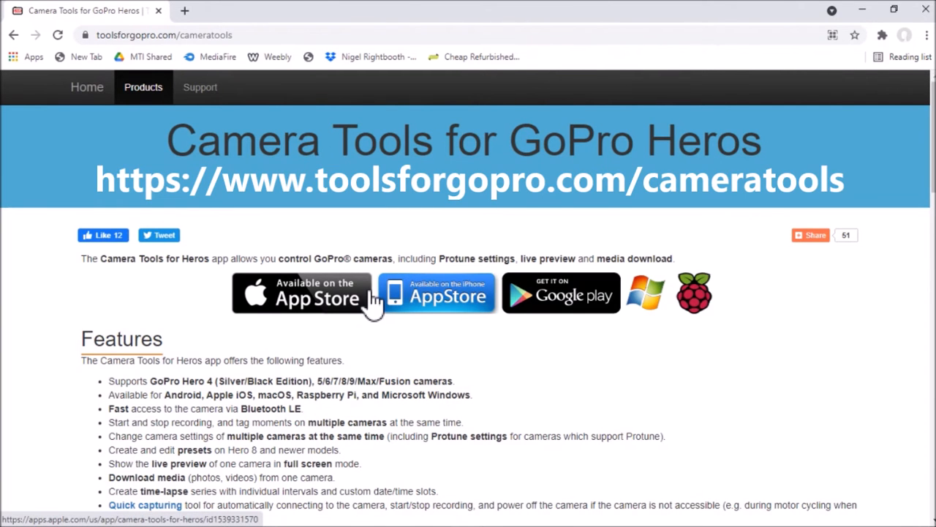
mouse_move(382, 229)
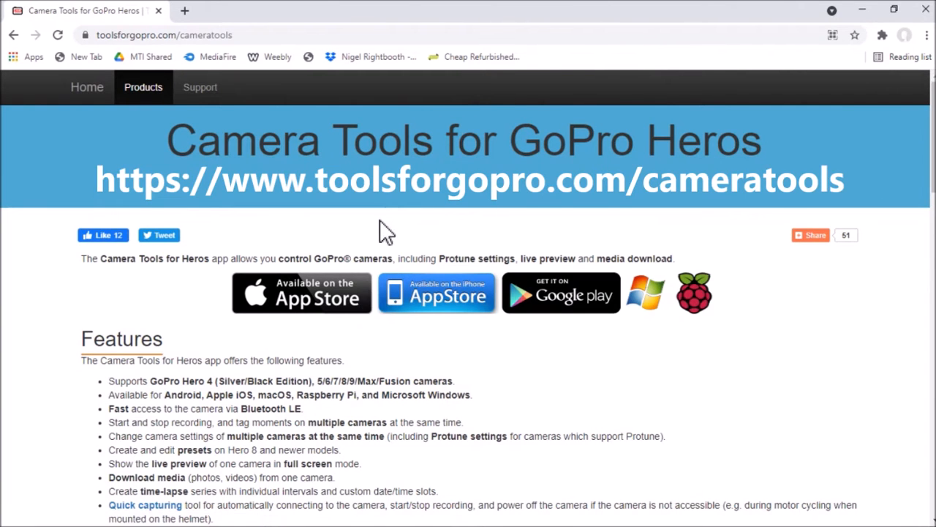
mouse_move(331, 241)
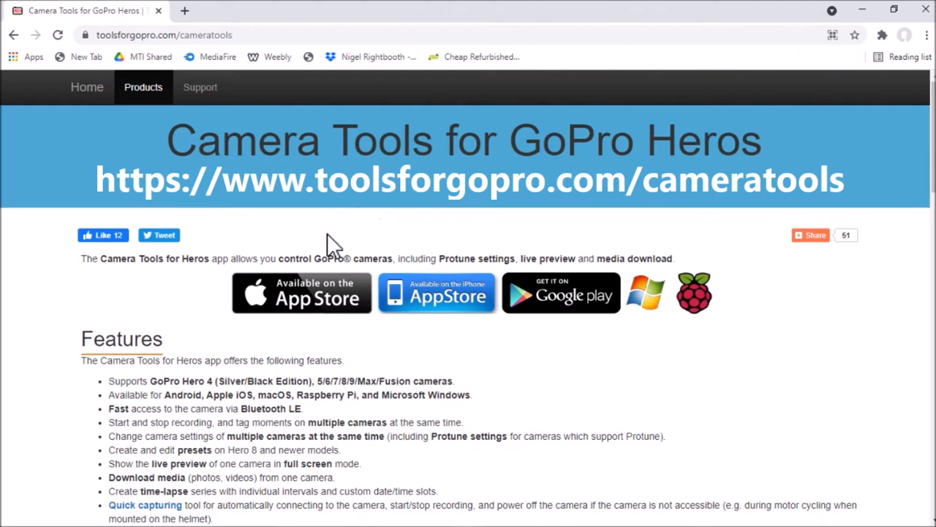
mouse_move(347, 252)
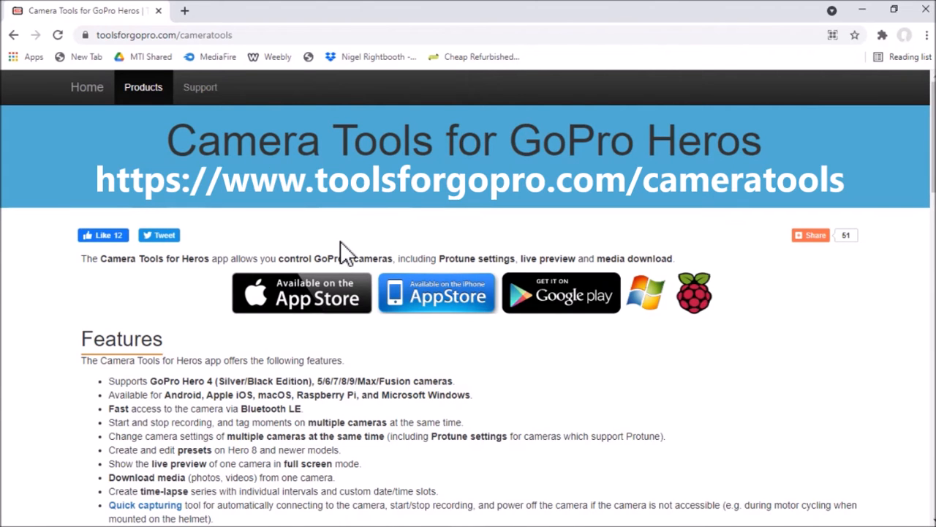
mouse_move(388, 194)
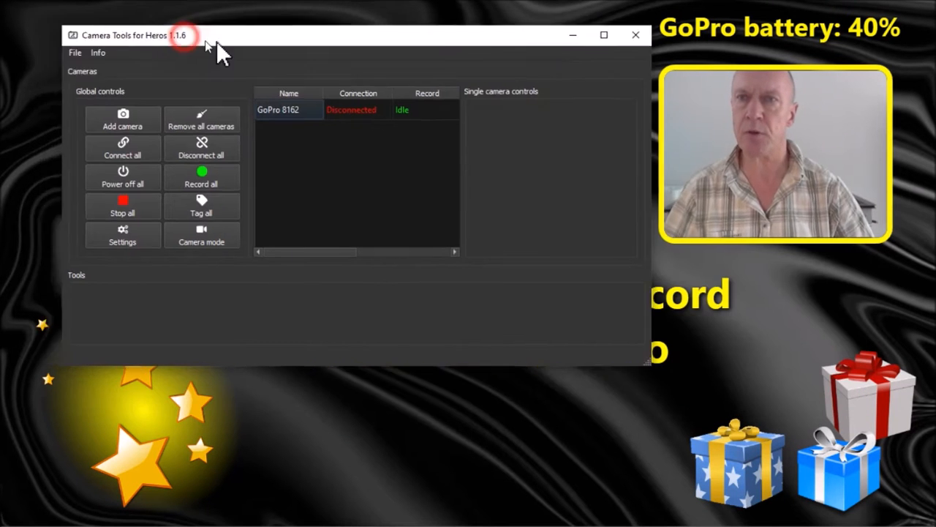
- Bring the Windows Settings window forward on Bluetooth & other devices showing GoPro 8162
left_click_drag(205, 35, 182, 34)
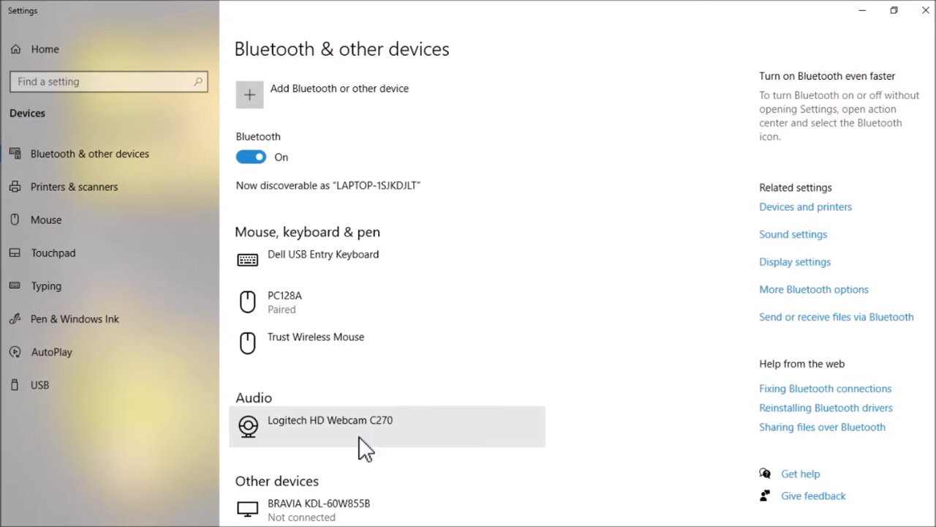
mouse_move(302, 450)
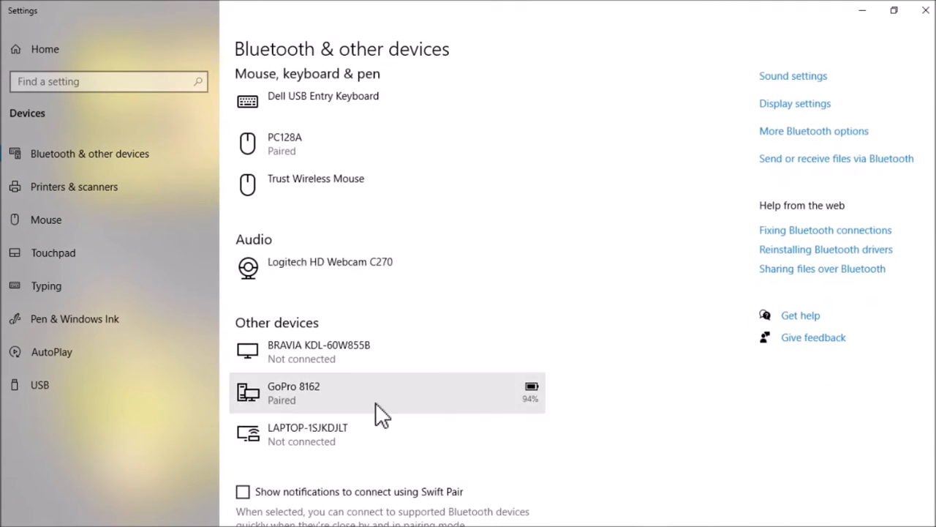
mouse_move(294, 403)
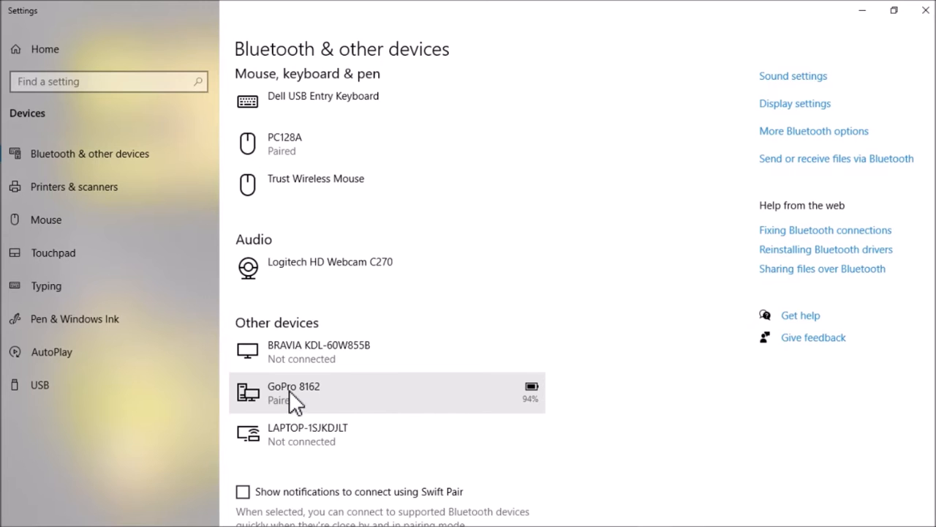
mouse_move(327, 400)
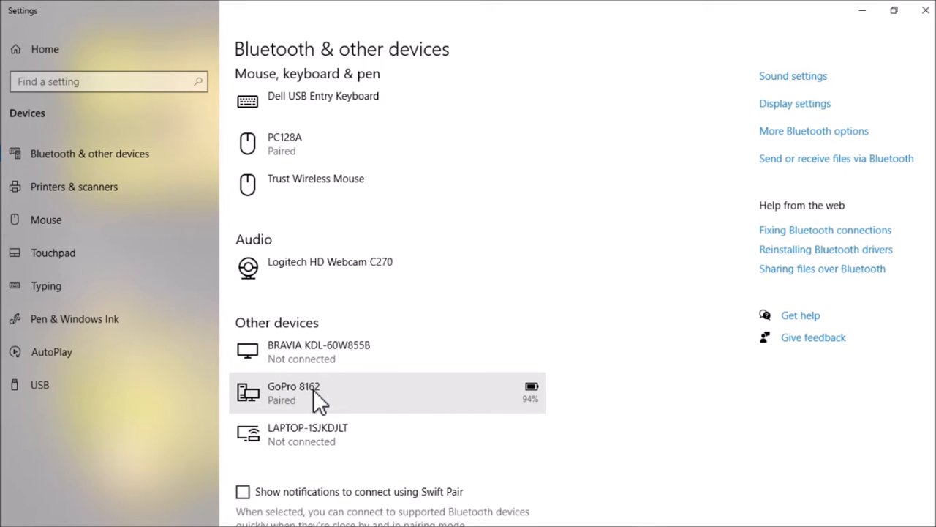
mouse_move(324, 407)
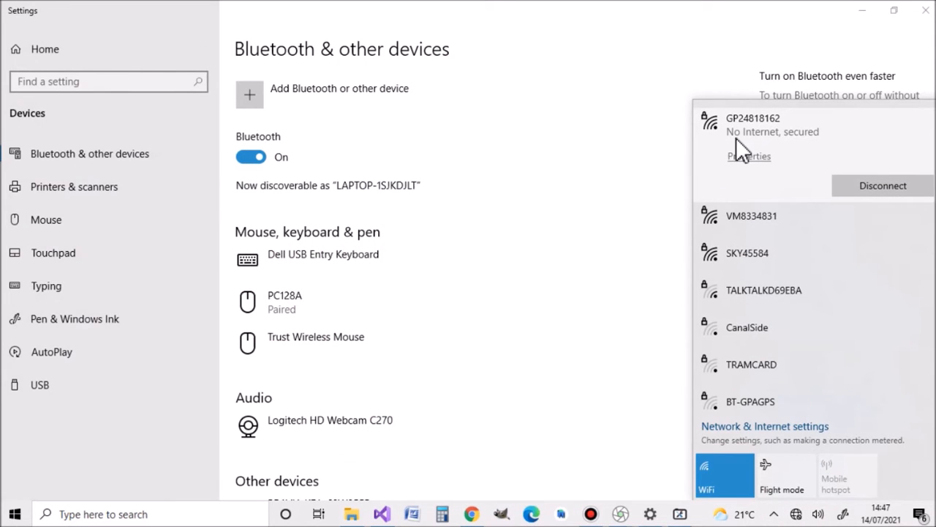
mouse_move(840, 181)
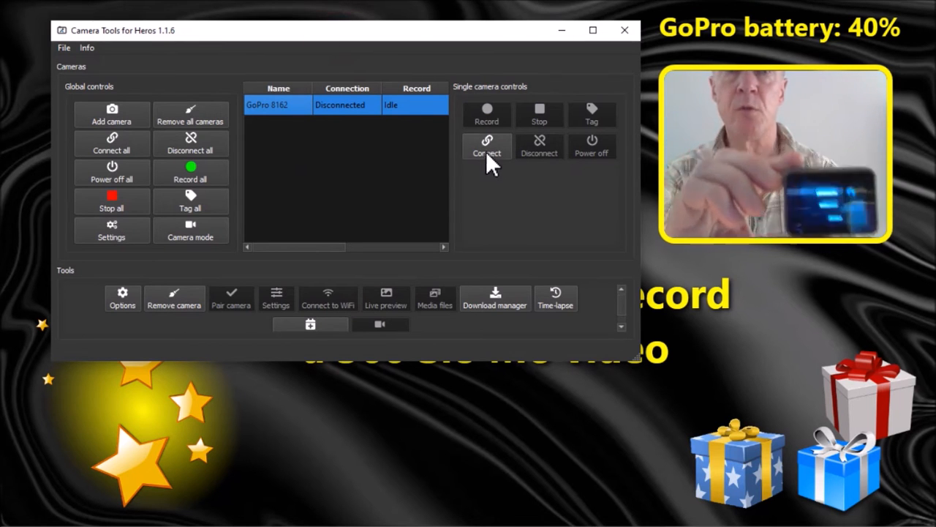
- Connect GoPro 8162, pair it with the computer and acknowledge the success message
left_click(485, 146)
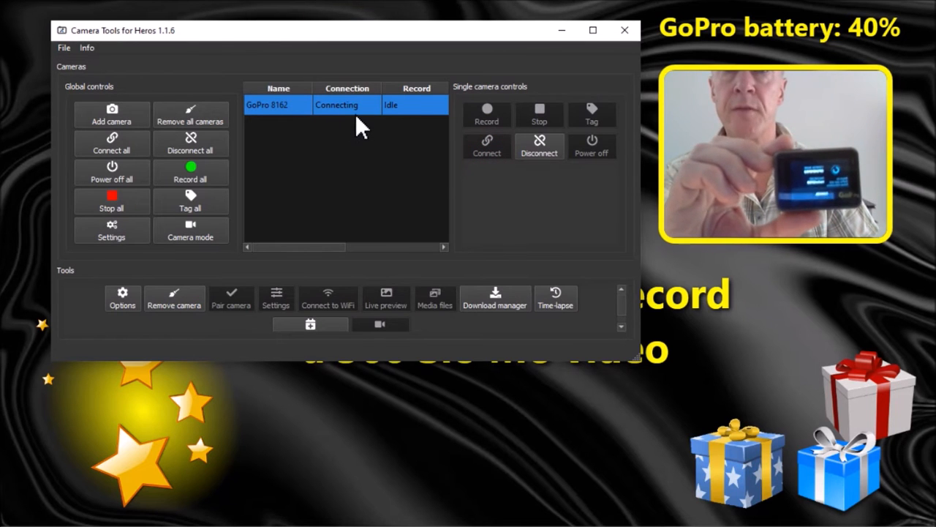
mouse_move(354, 149)
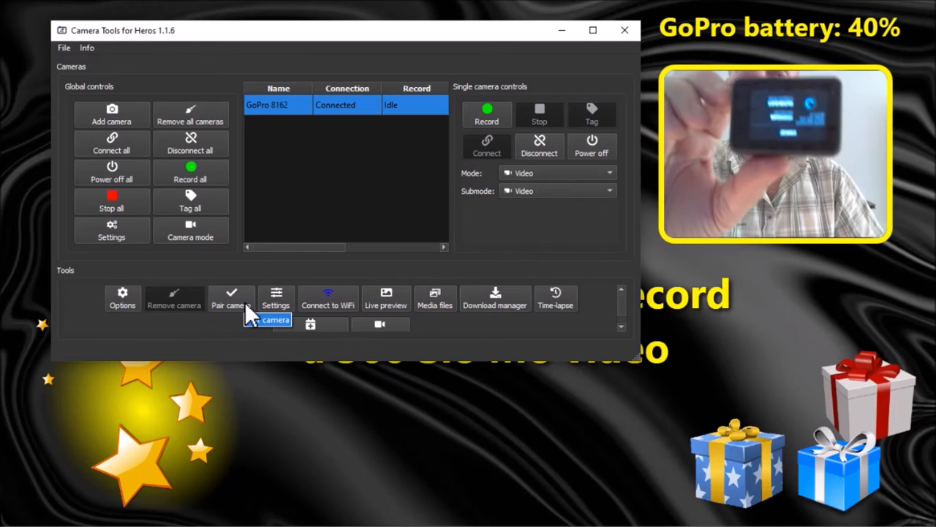
left_click(231, 297)
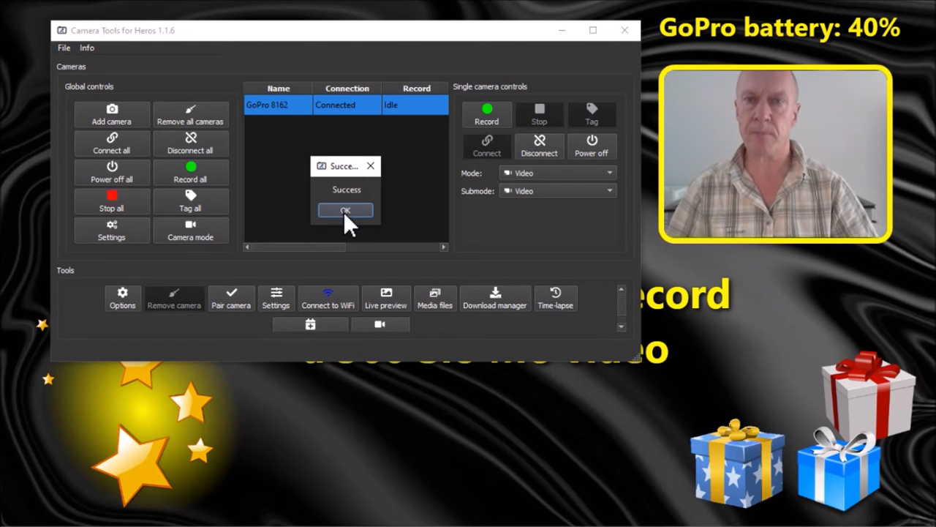
left_click(345, 211)
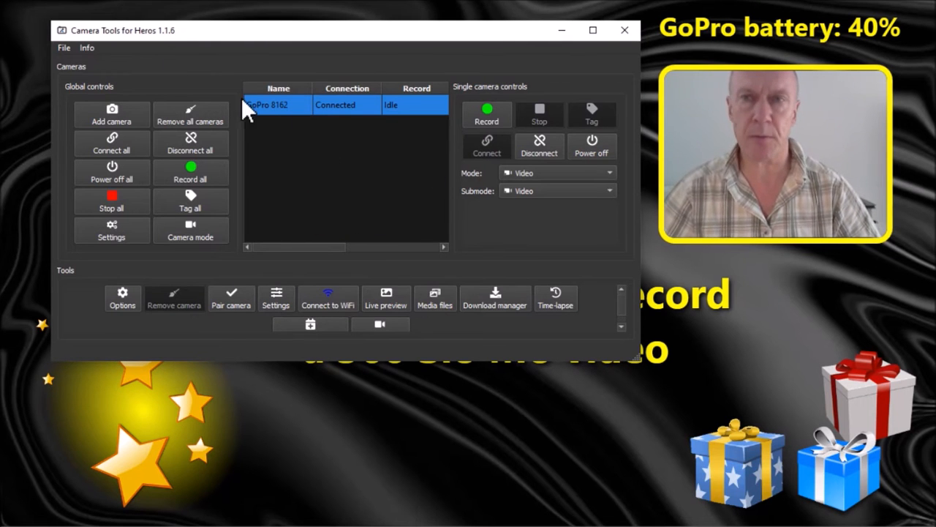
- Check the command server autostarts on port 810, then minimize Camera Tools
left_click(62, 48)
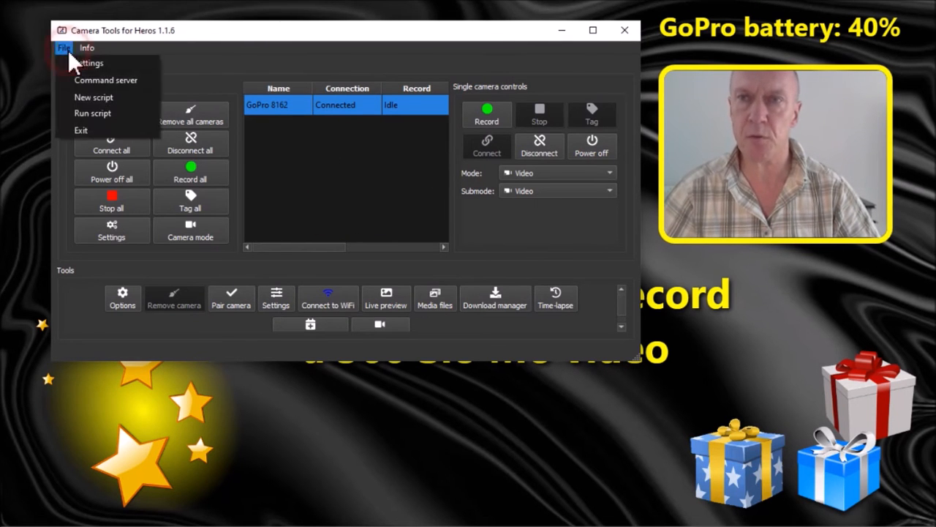
mouse_move(105, 79)
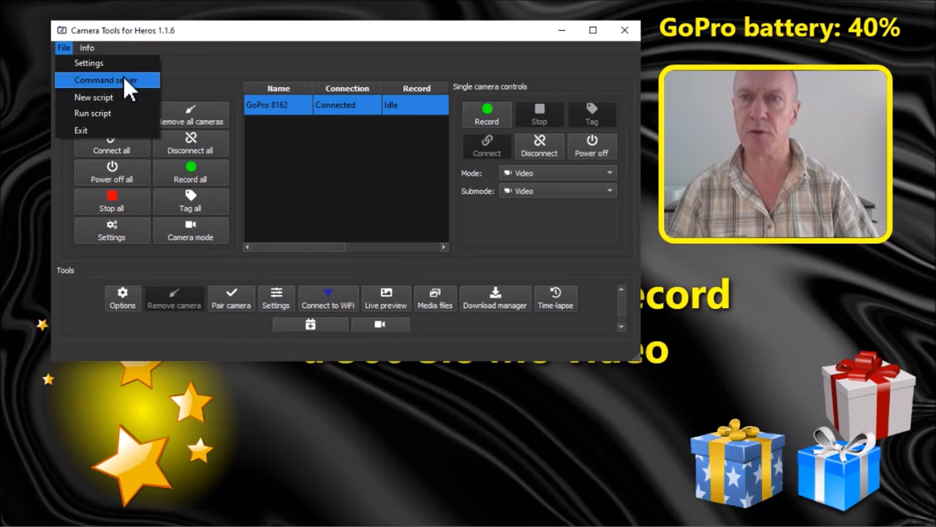
left_click(105, 79)
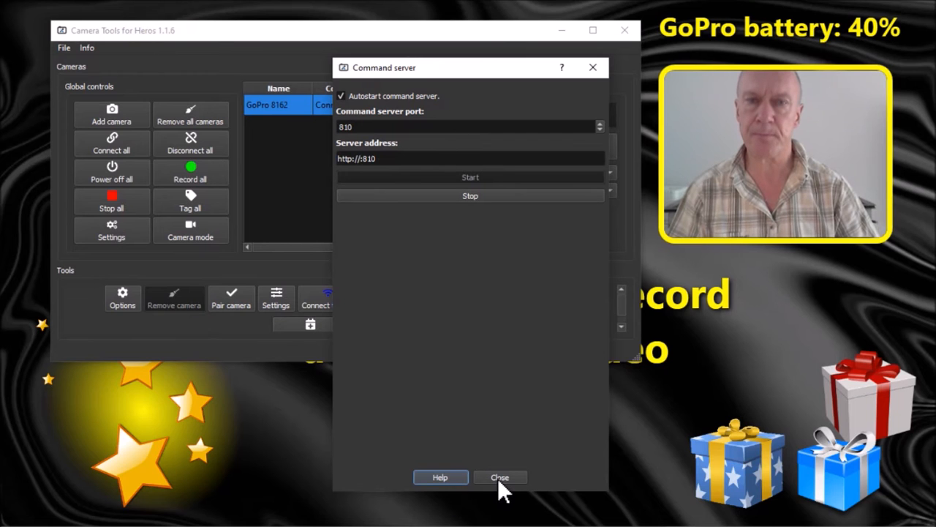
left_click(501, 476)
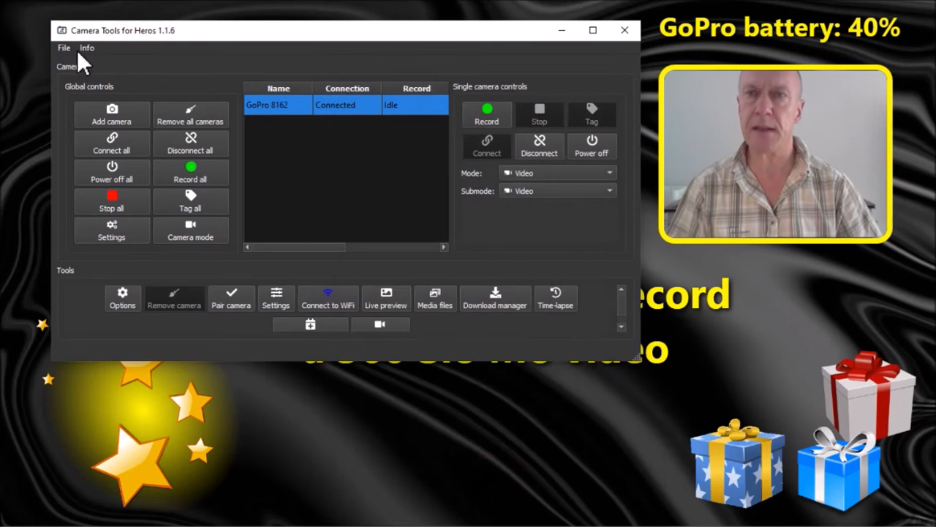
mouse_move(154, 76)
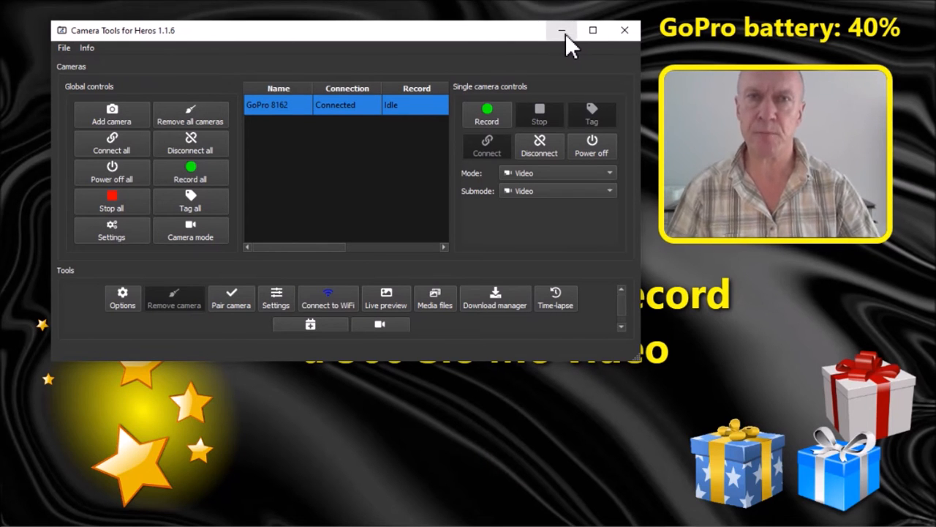
left_click(563, 30)
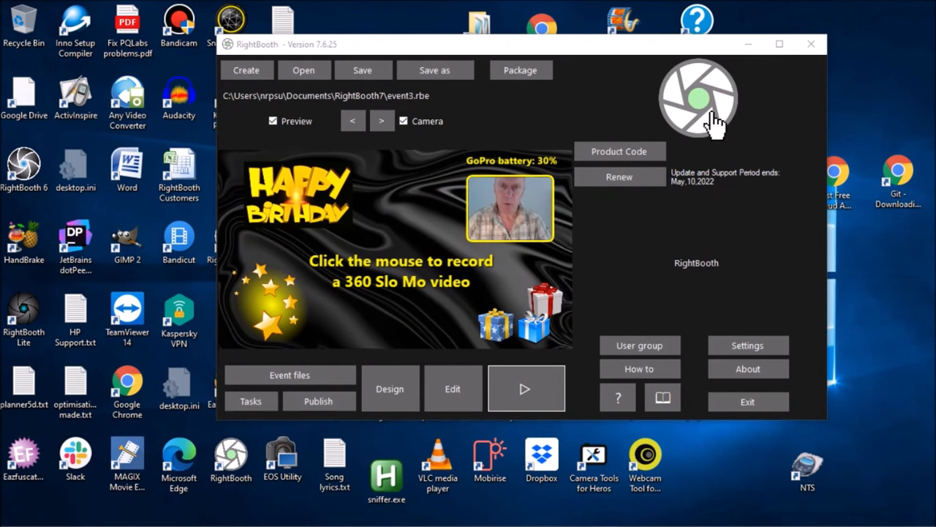
mouse_move(339, 44)
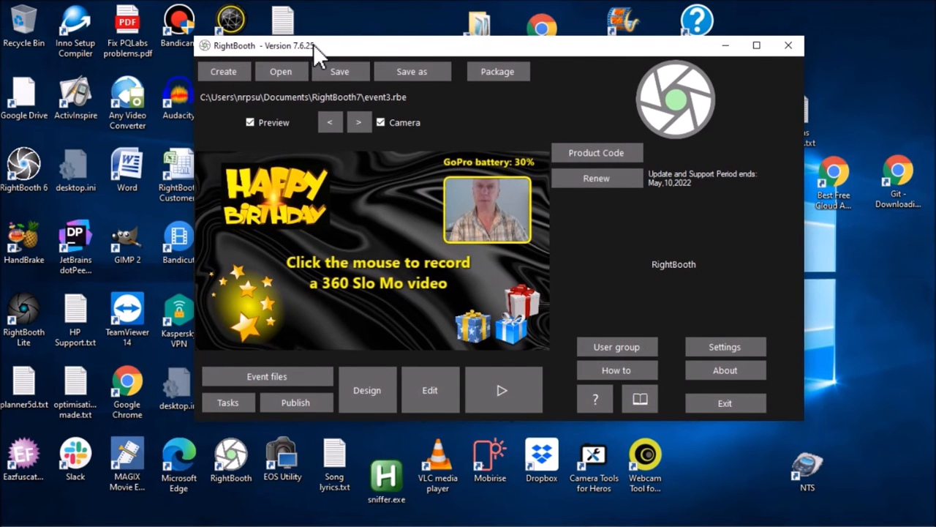
mouse_move(725, 346)
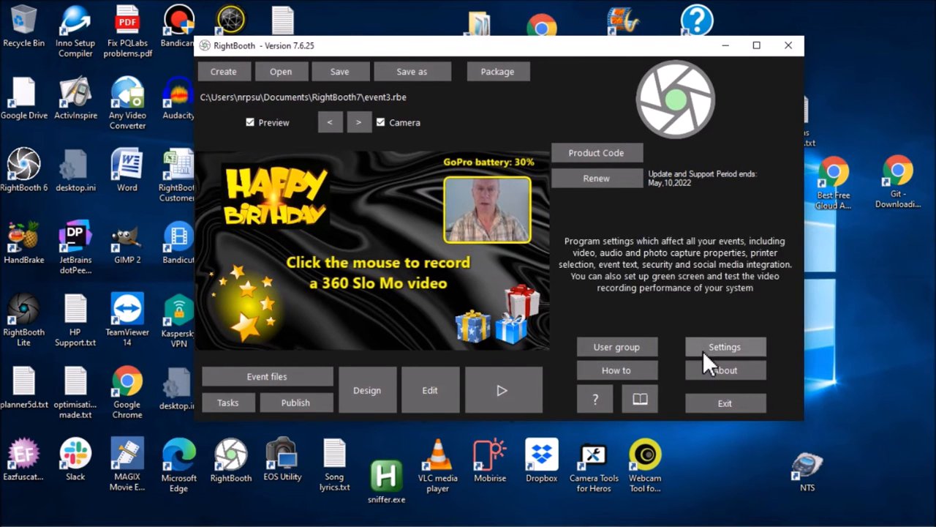
mouse_move(743, 363)
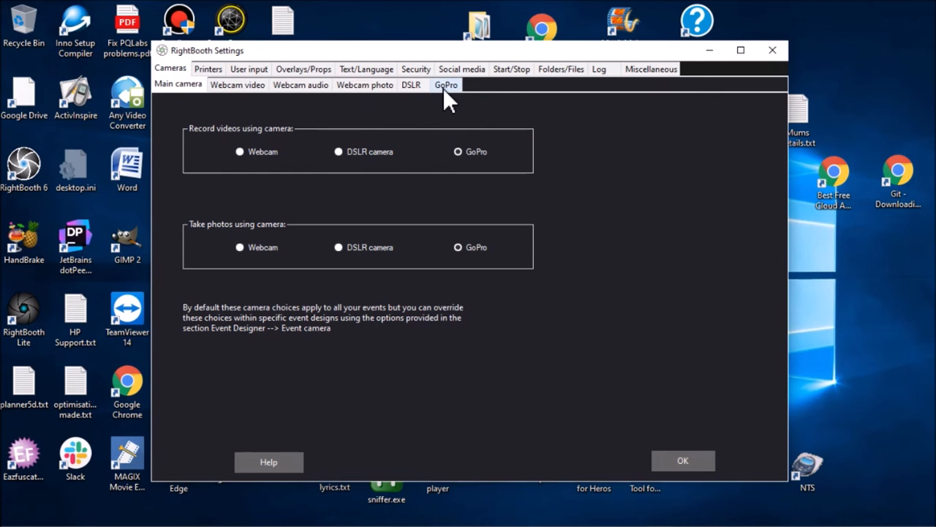
left_click(445, 83)
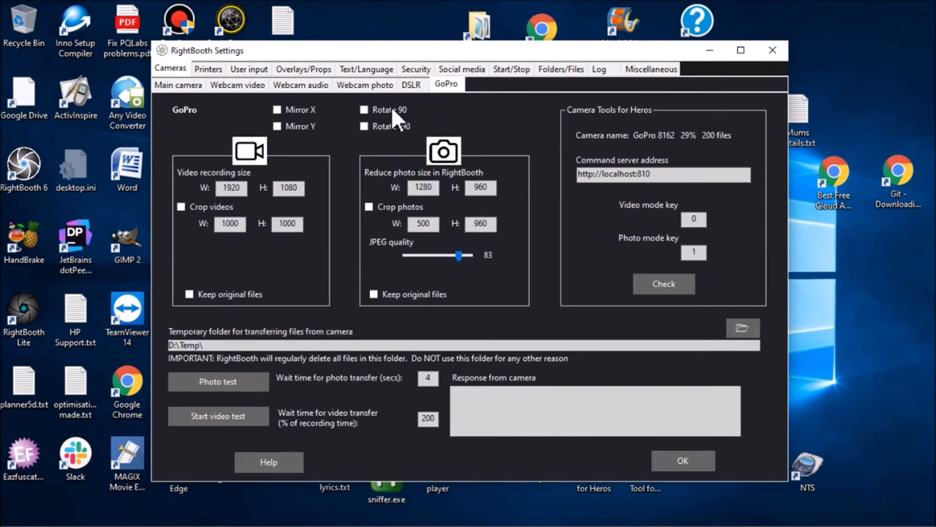
mouse_move(596, 130)
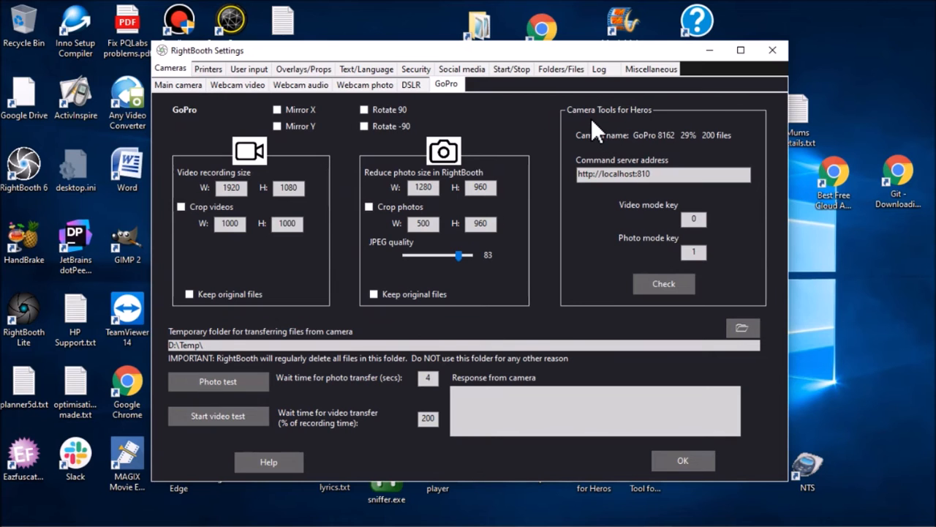
mouse_move(658, 130)
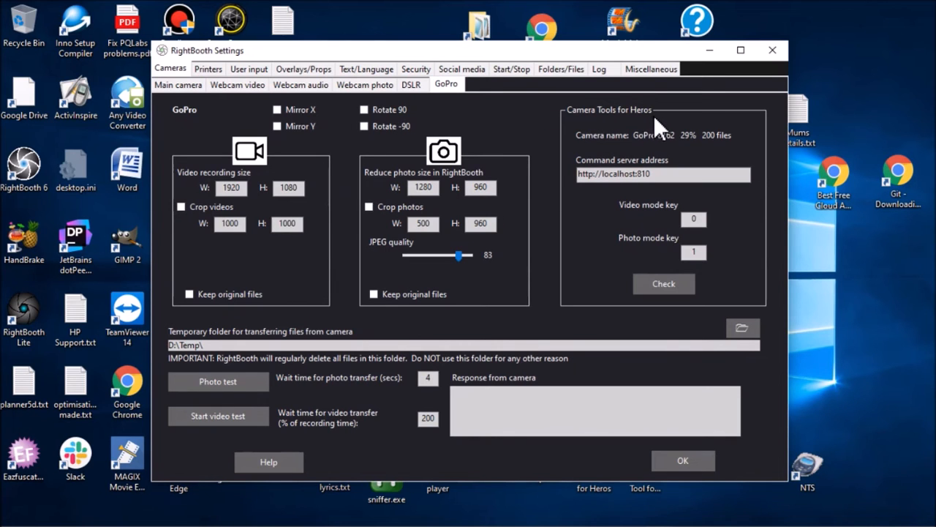
mouse_move(640, 155)
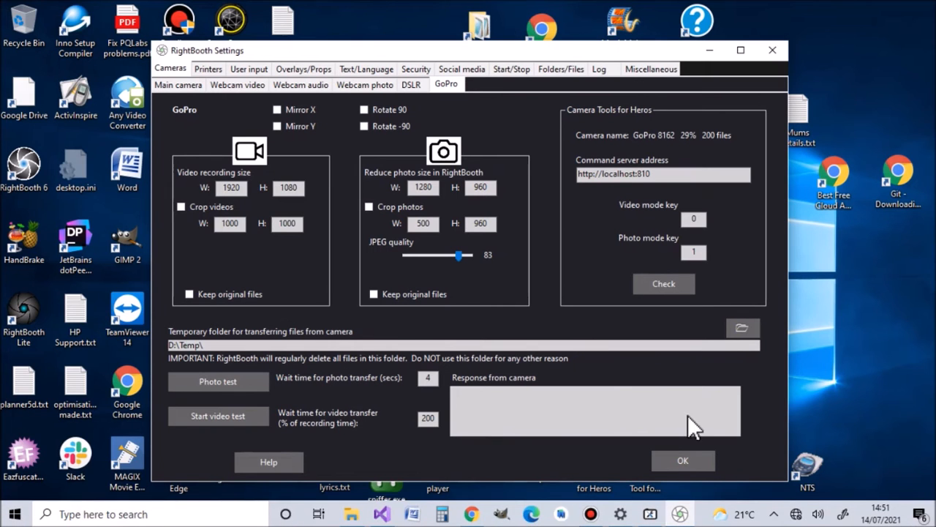
mouse_move(667, 151)
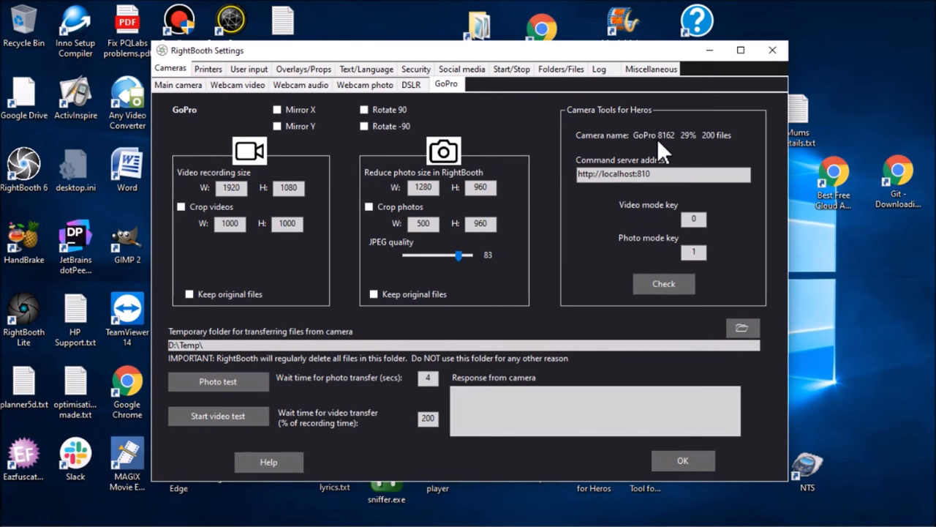
mouse_move(695, 149)
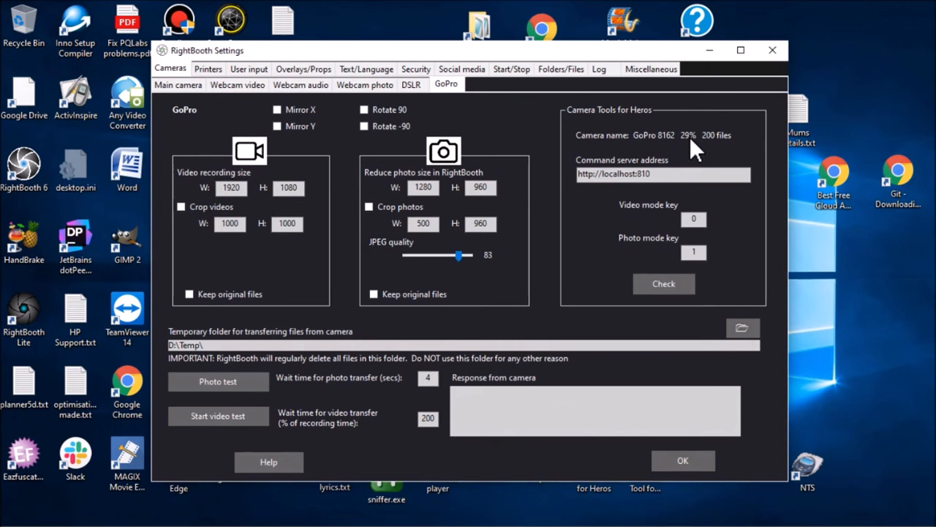
mouse_move(724, 149)
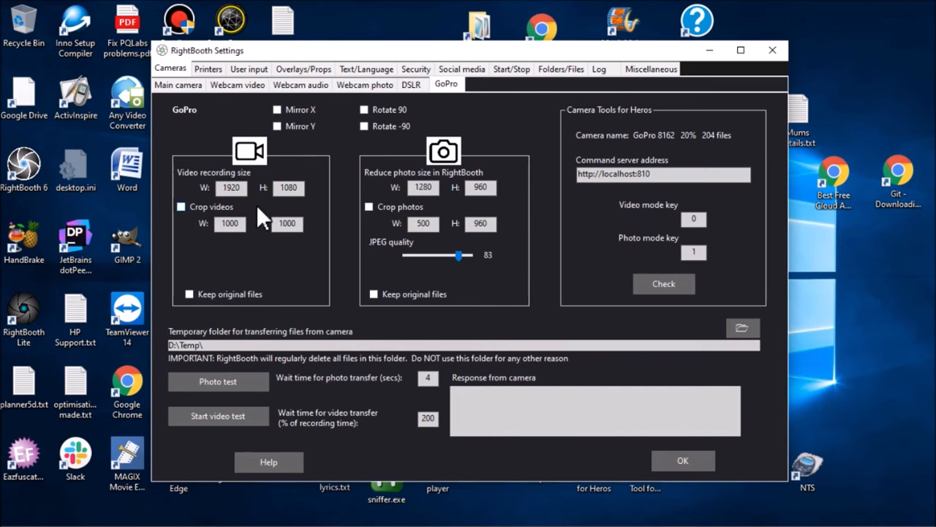
mouse_move(300, 211)
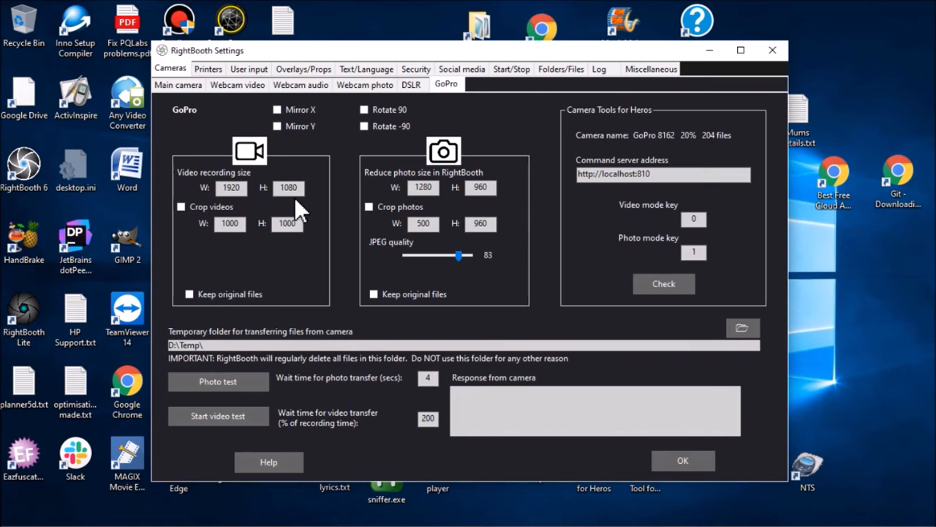
left_click(231, 187)
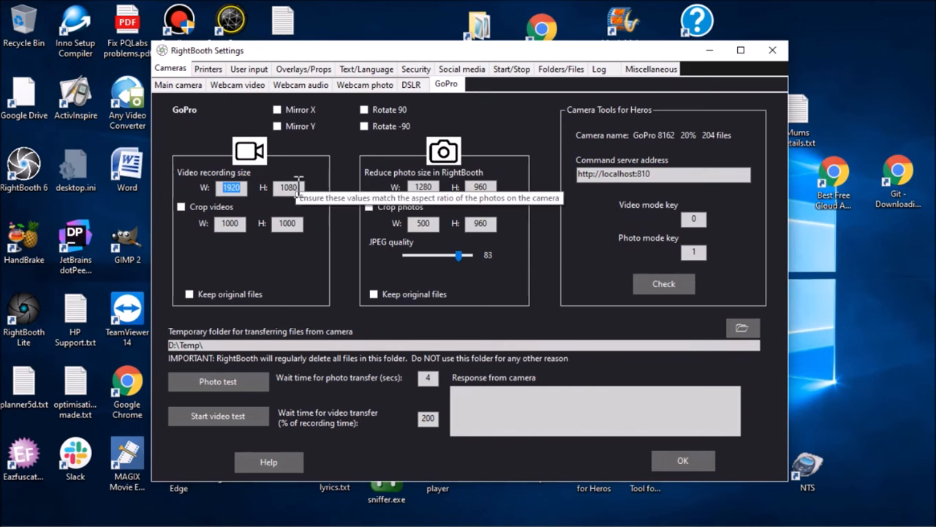
left_click(287, 187)
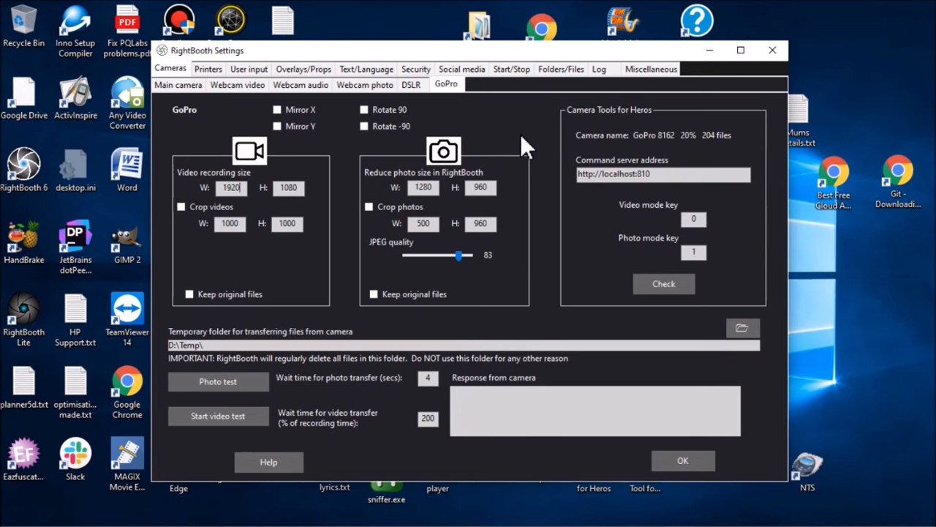
mouse_move(446, 193)
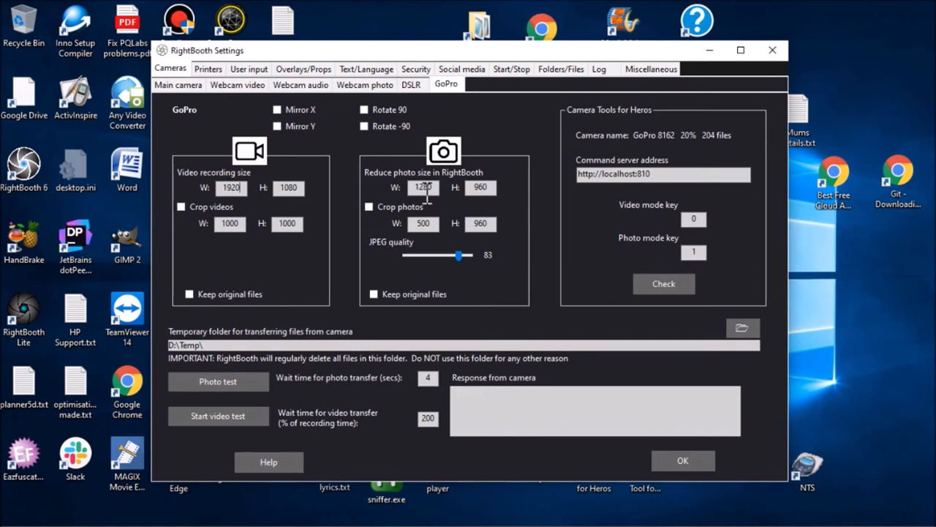
left_click(480, 188)
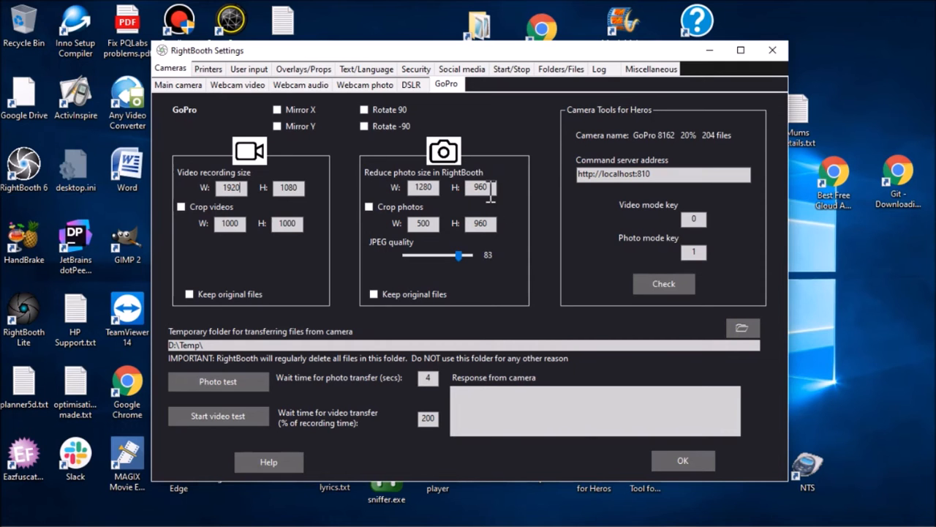
left_click(424, 188)
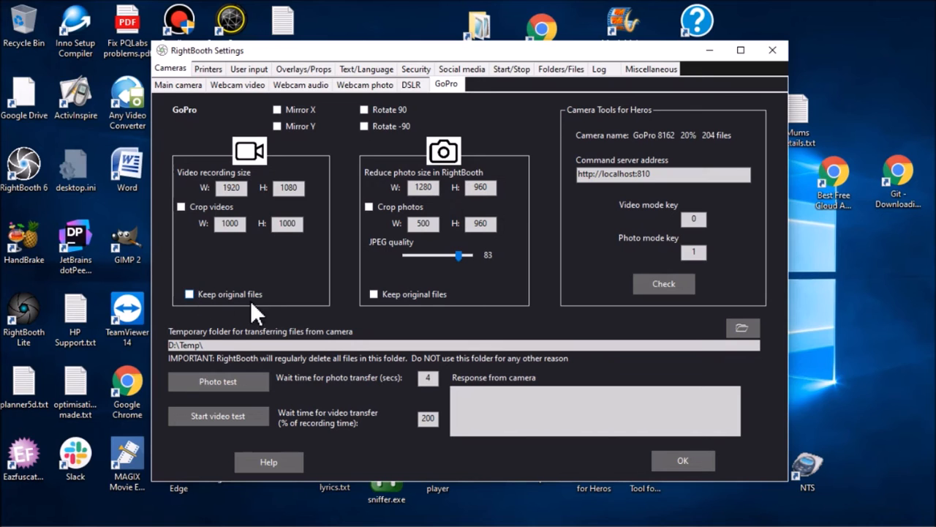
mouse_move(212, 306)
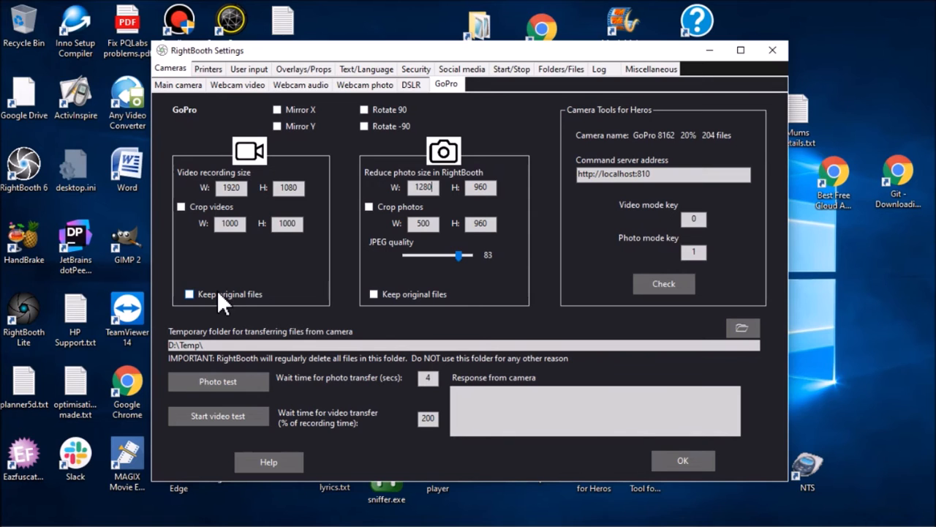
mouse_move(237, 303)
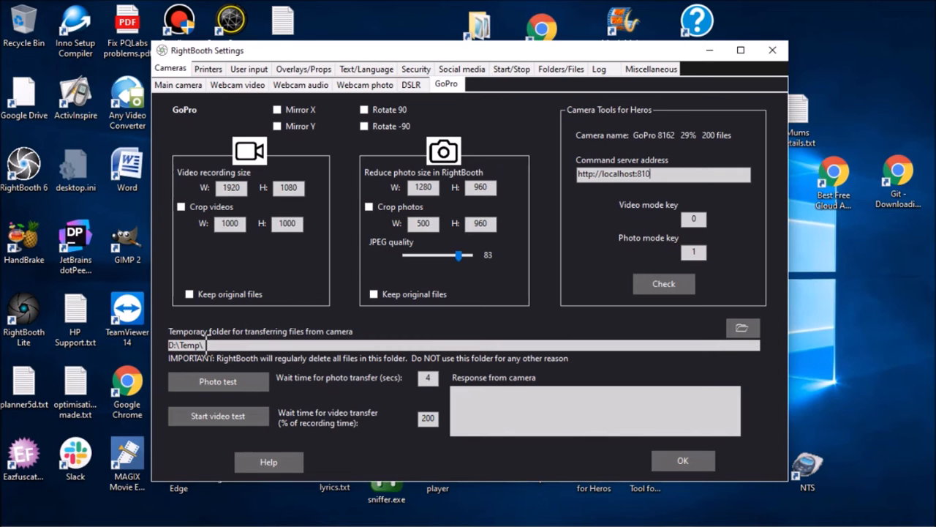
mouse_move(225, 368)
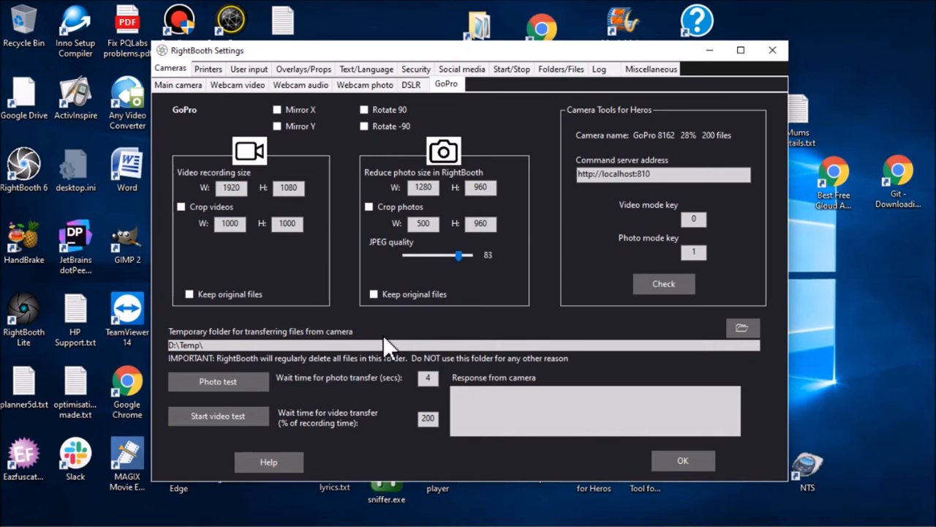
mouse_move(242, 398)
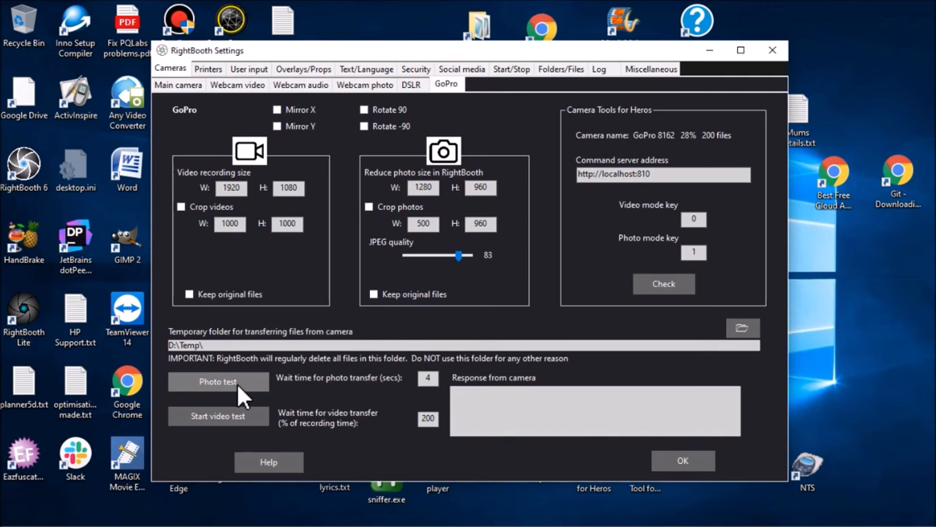
- Run a GoPro photo test into D:\Temp\ and dismiss the JPG preview
left_click(218, 380)
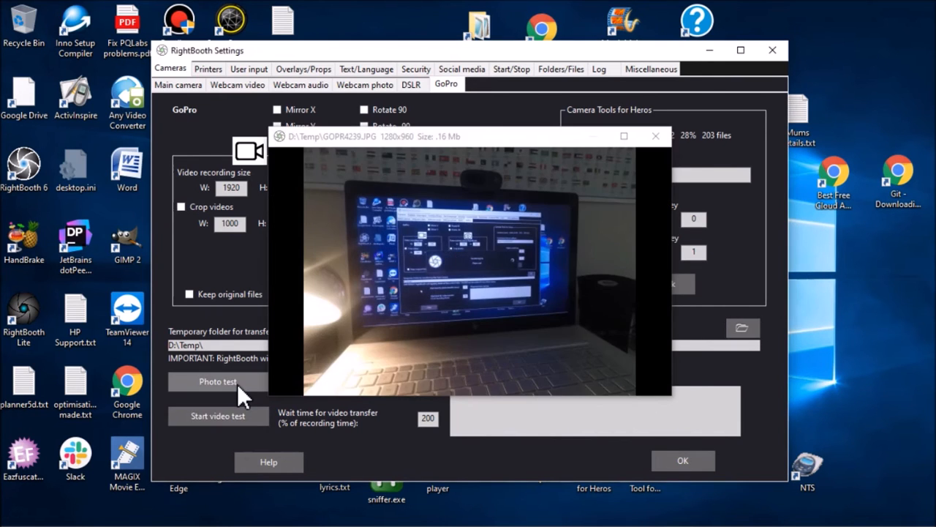
left_click(655, 136)
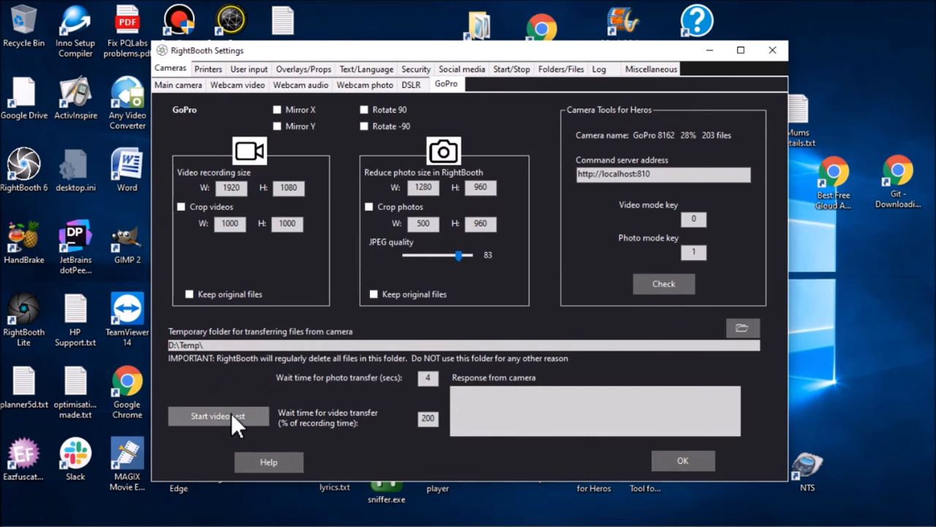
- Record and stop a GoPro test video, then dismiss the 1920×1080 MP4 preview
left_click(218, 415)
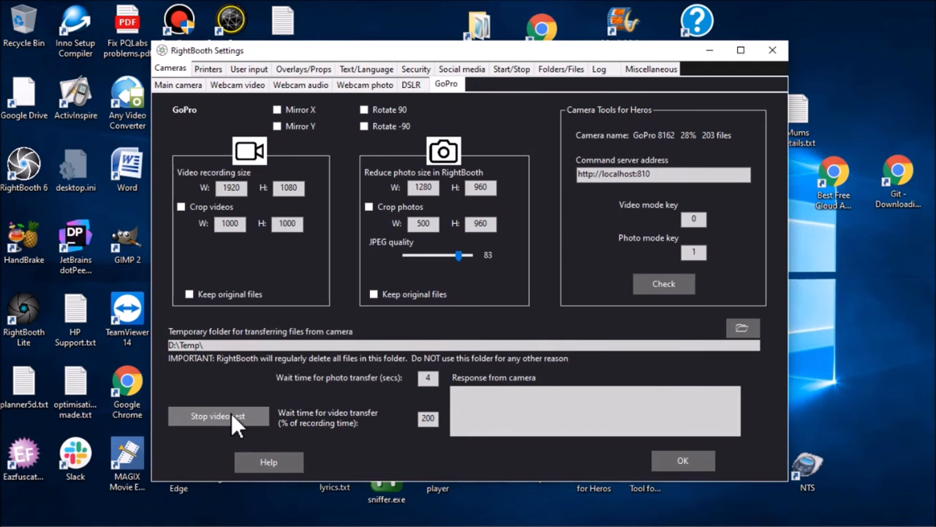
left_click(218, 415)
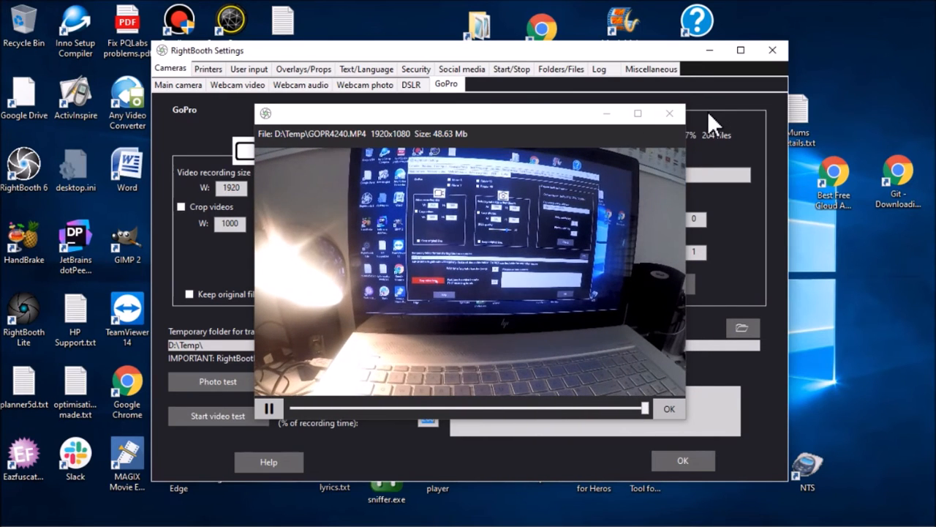
left_click(668, 112)
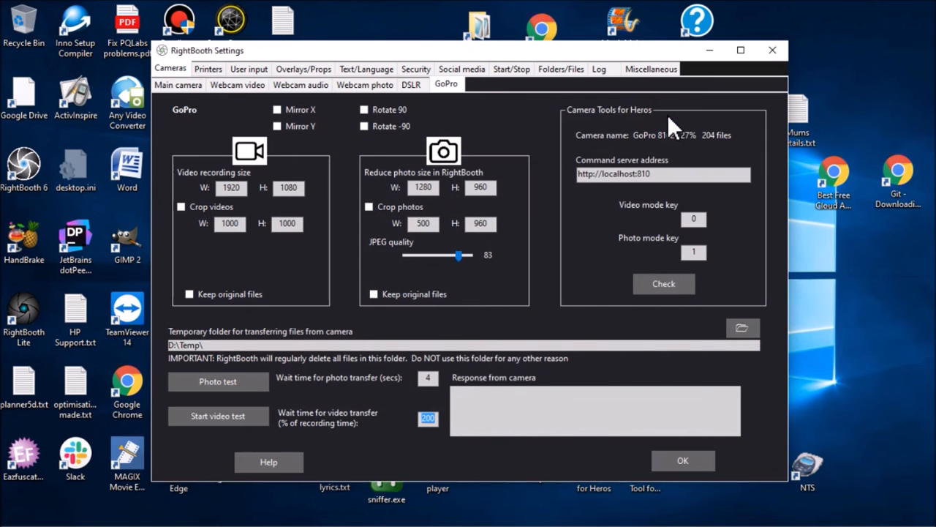
mouse_move(491, 266)
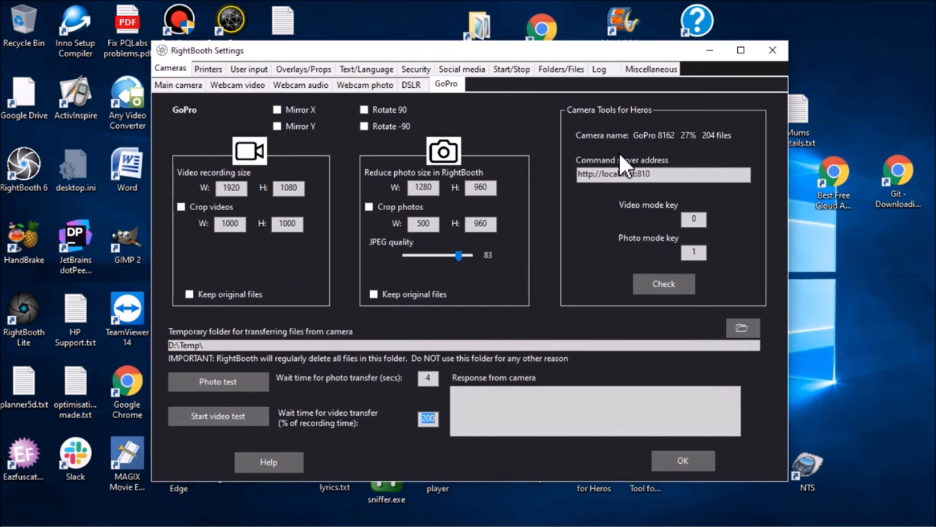
mouse_move(767, 208)
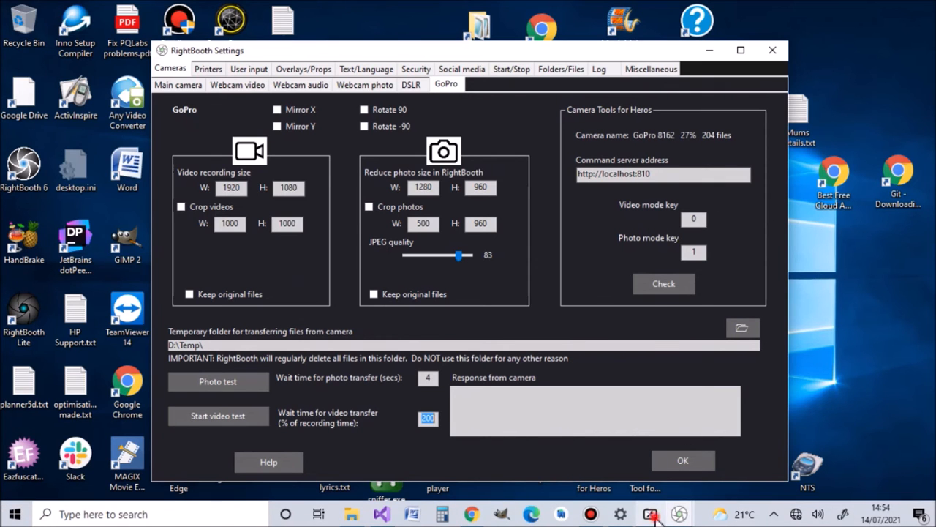
left_click(646, 512)
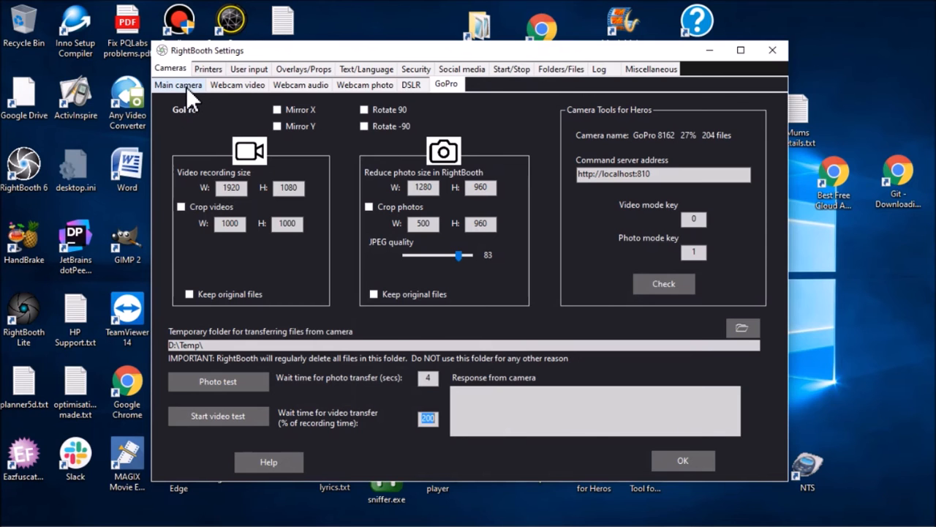
- Set GoPro as the main camera for taking photos as well as videos and confirm with OK
left_click(178, 85)
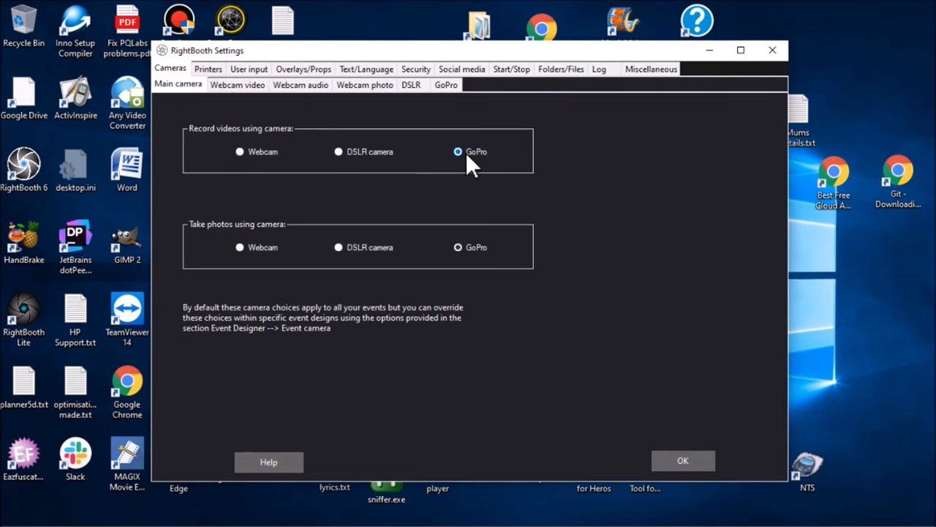
mouse_move(480, 169)
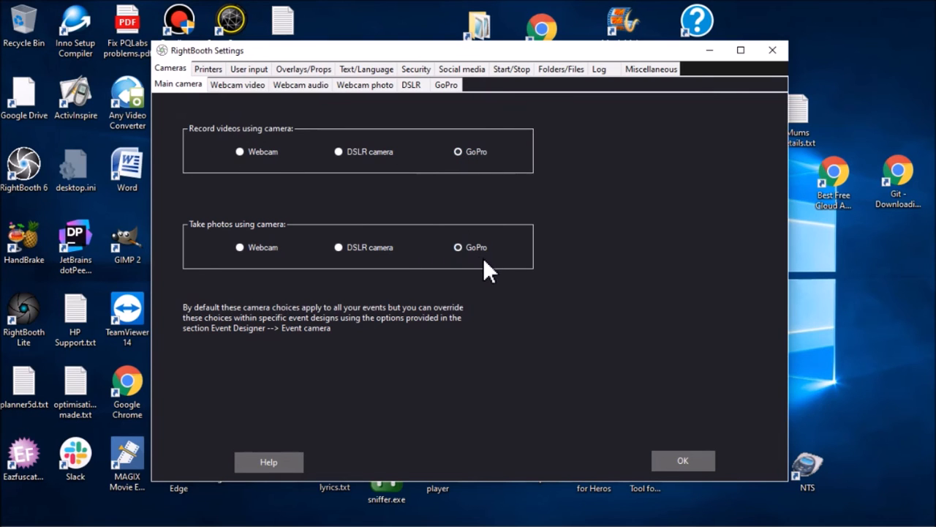
mouse_move(519, 234)
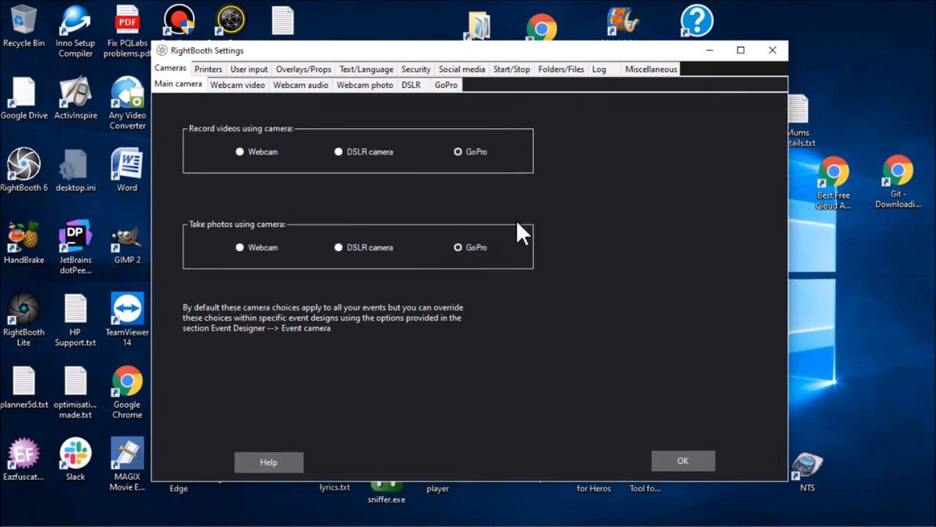
mouse_move(455, 255)
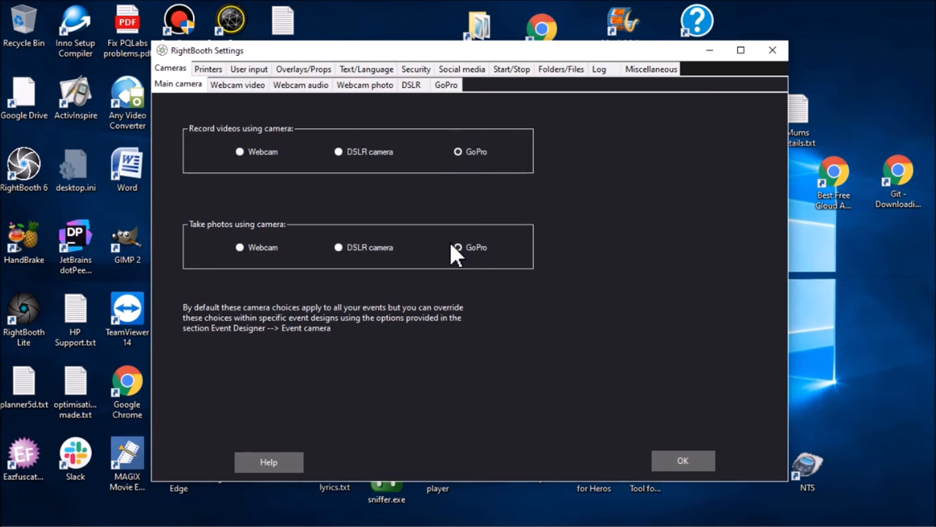
left_click(456, 245)
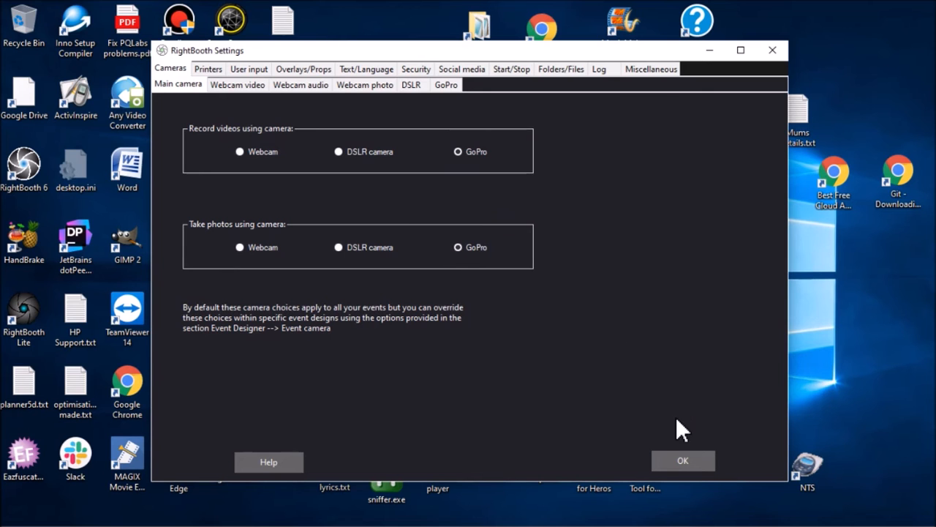
mouse_move(696, 474)
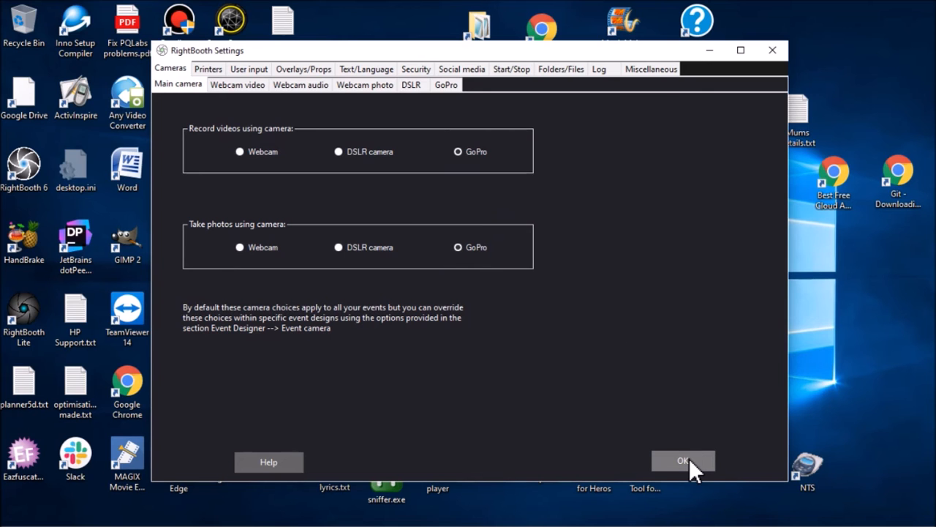
left_click(684, 459)
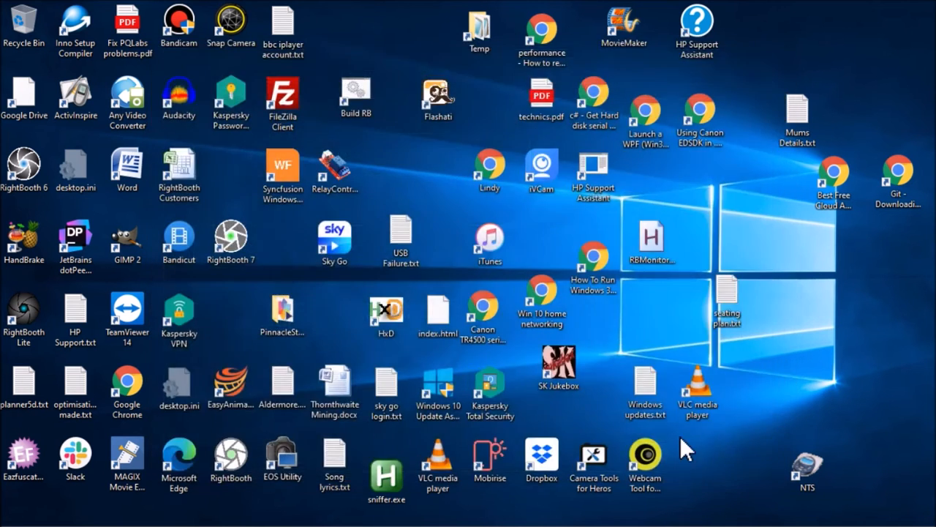
- Relaunch RightBooth and inspect the GoPro battery label's {GOPROBATTERY} placeholder text
double_click(231, 459)
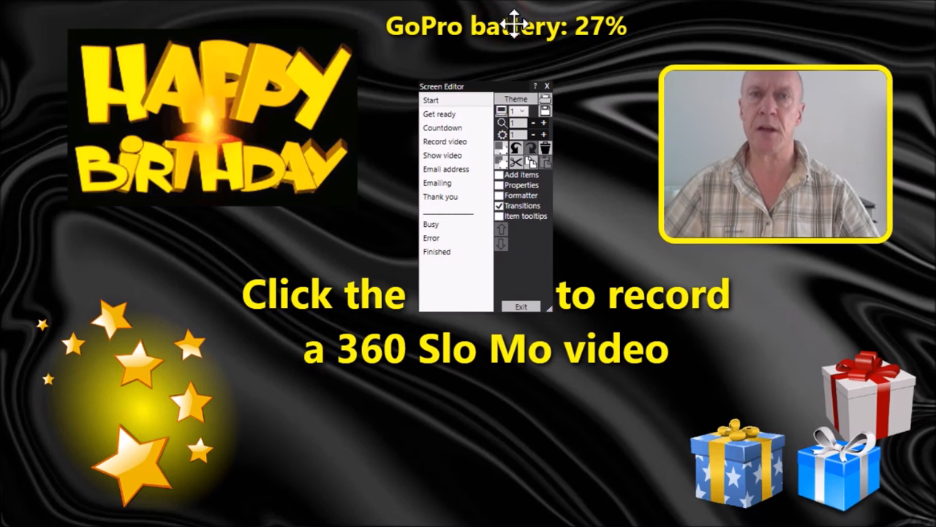
left_click(518, 27)
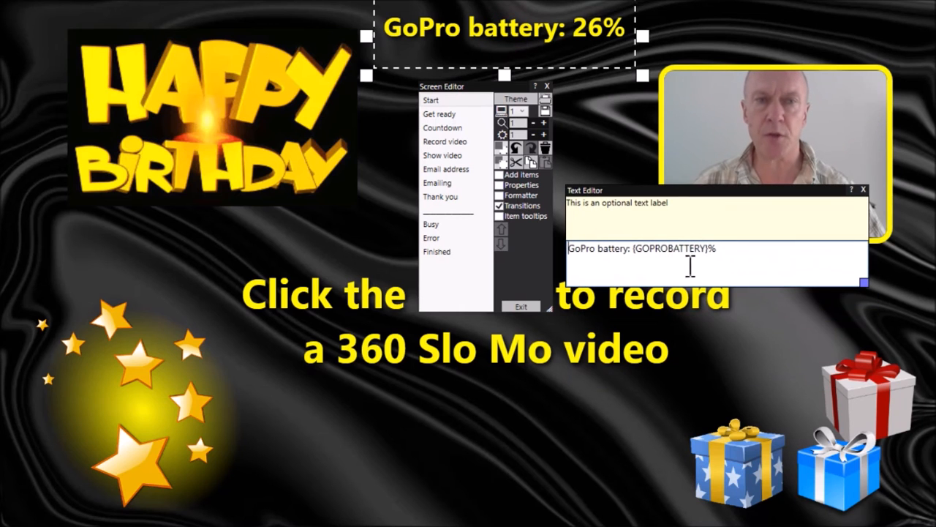
double_click(673, 251)
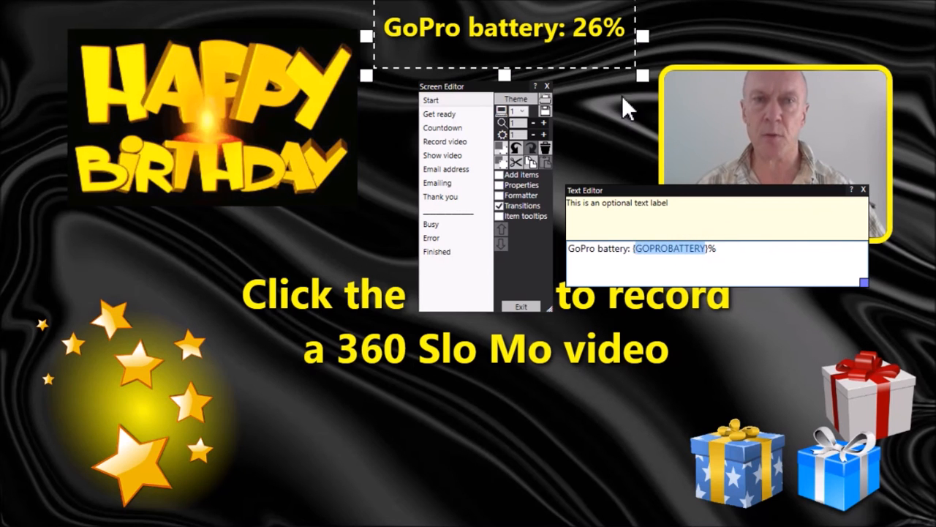
mouse_move(603, 168)
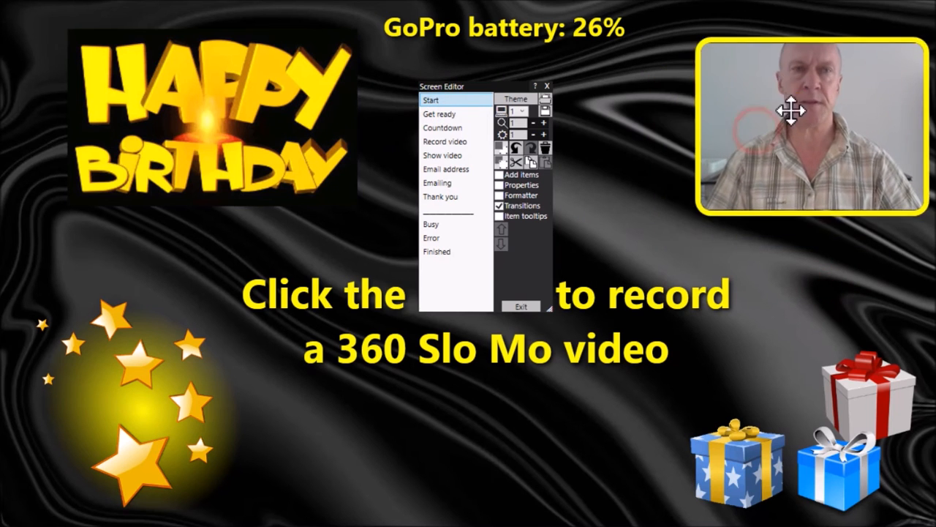
- Page through the Get ready, Show video, Email address and Emailing screens, then exit the editor
left_click(797, 114)
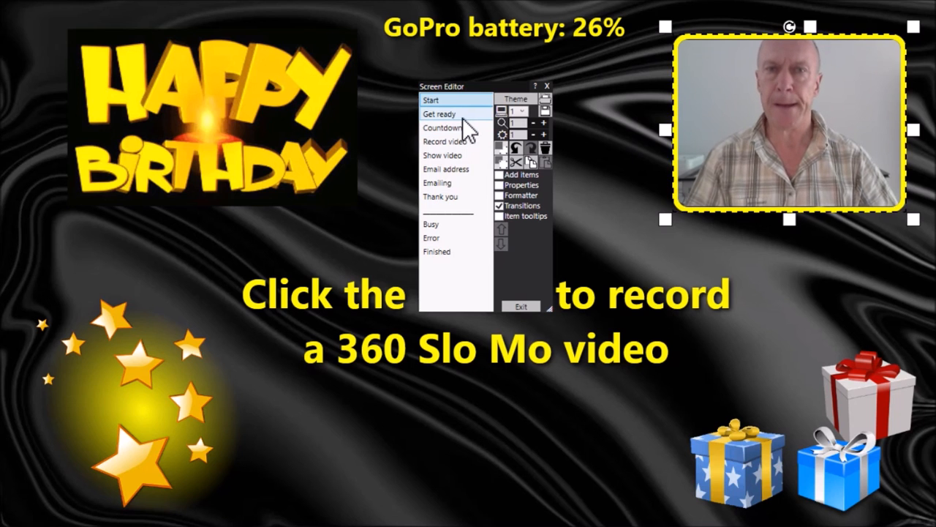
left_click(439, 114)
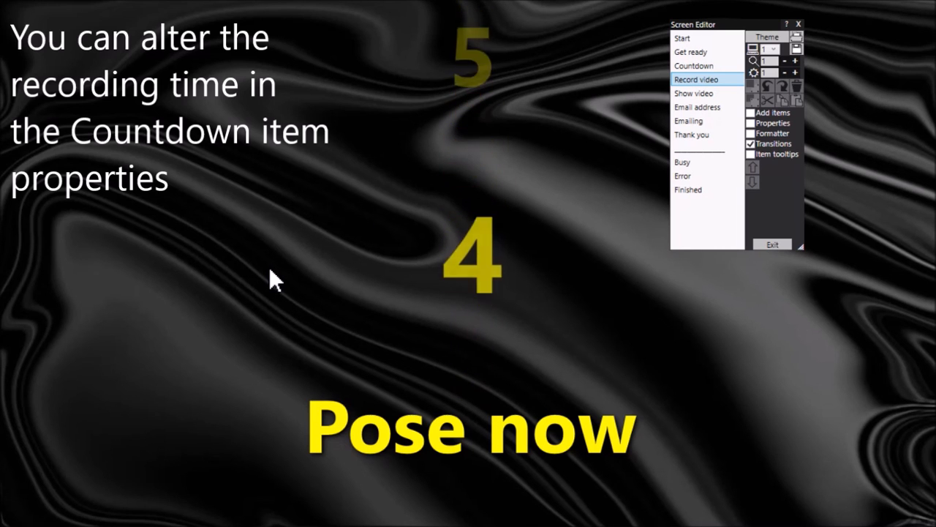
mouse_move(726, 108)
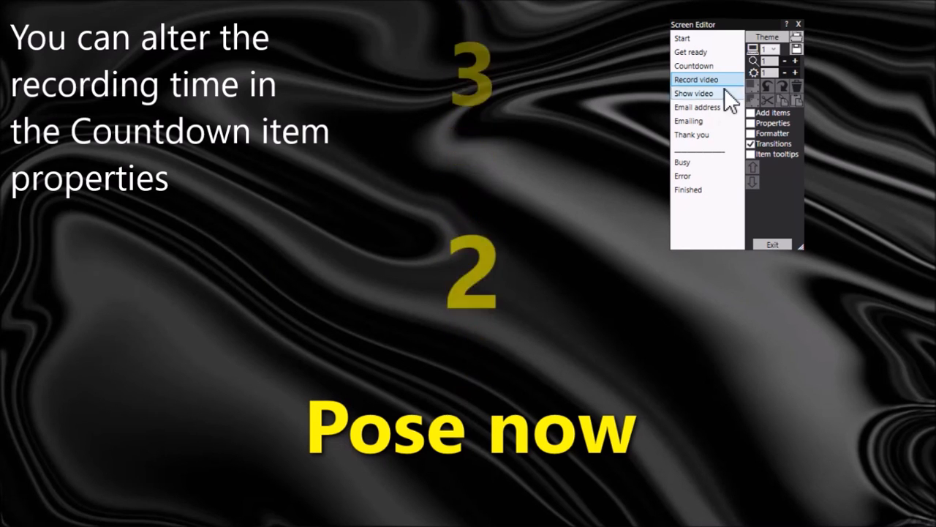
left_click(698, 94)
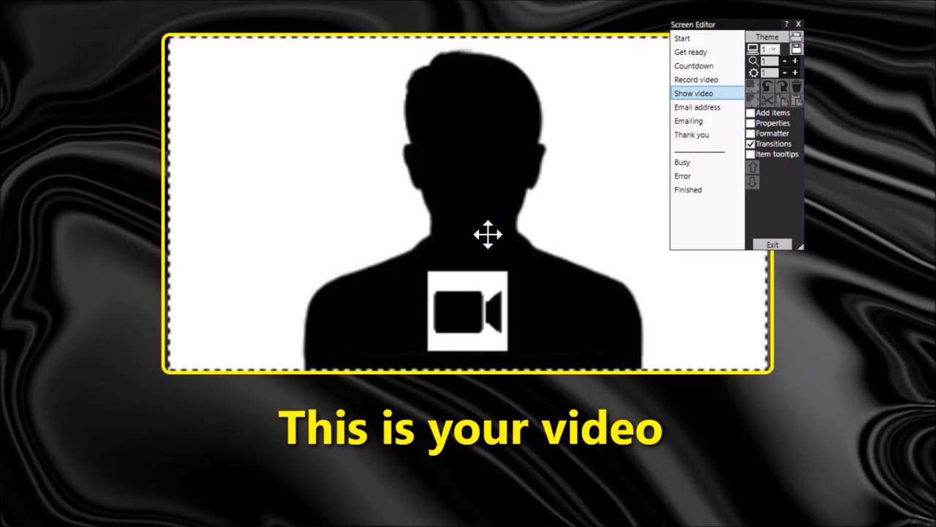
left_click(695, 107)
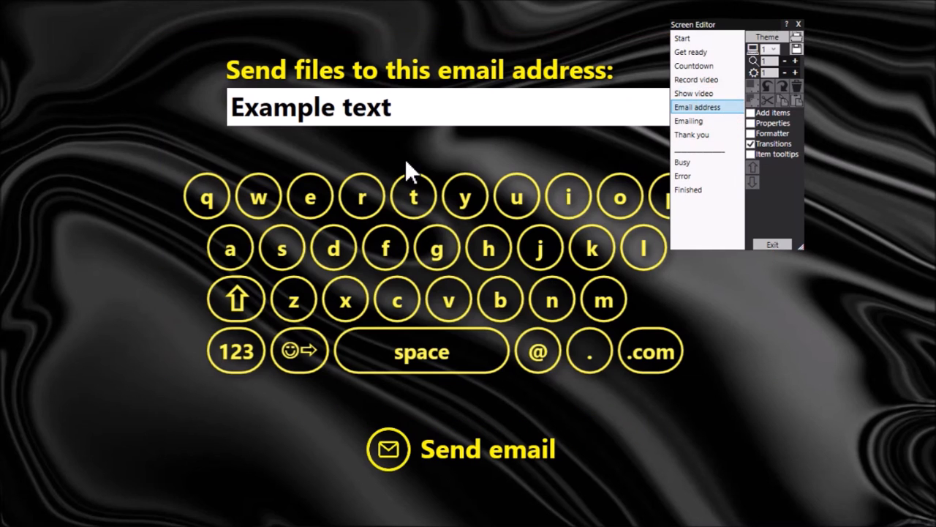
mouse_move(538, 309)
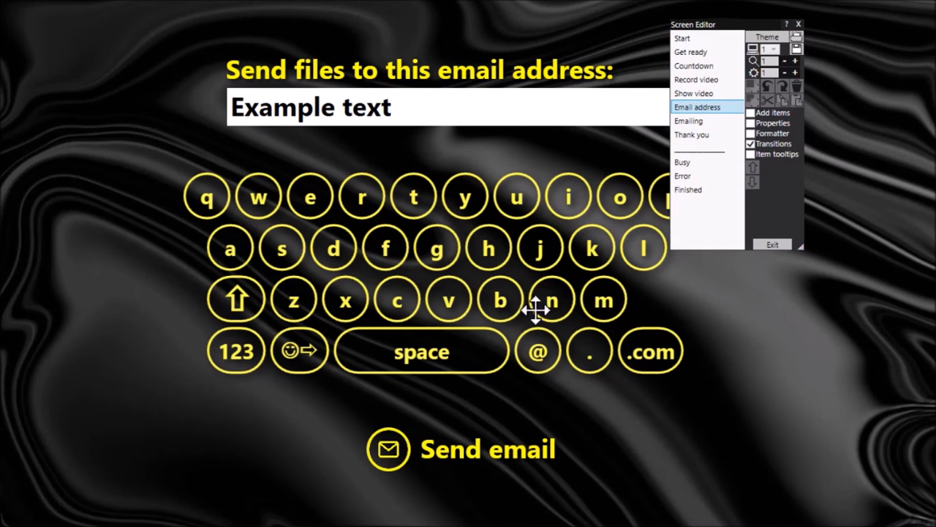
mouse_move(369, 169)
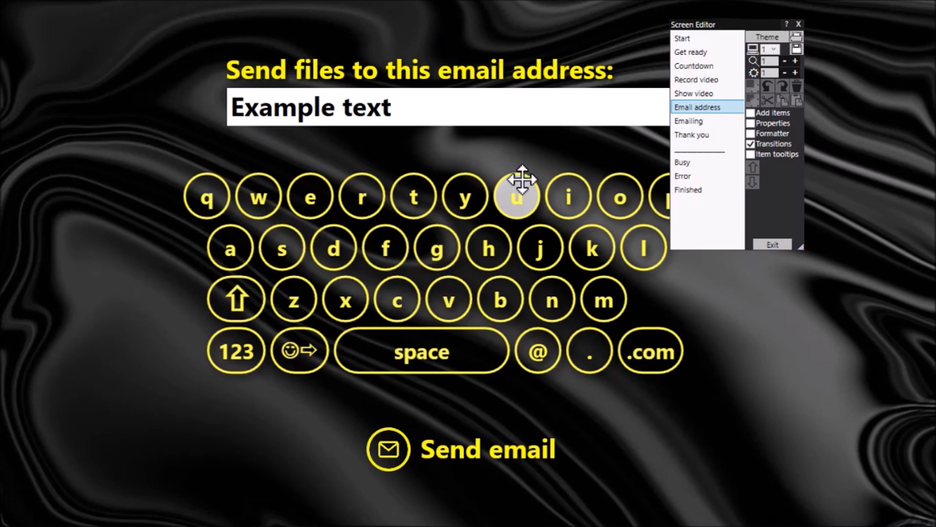
mouse_move(679, 164)
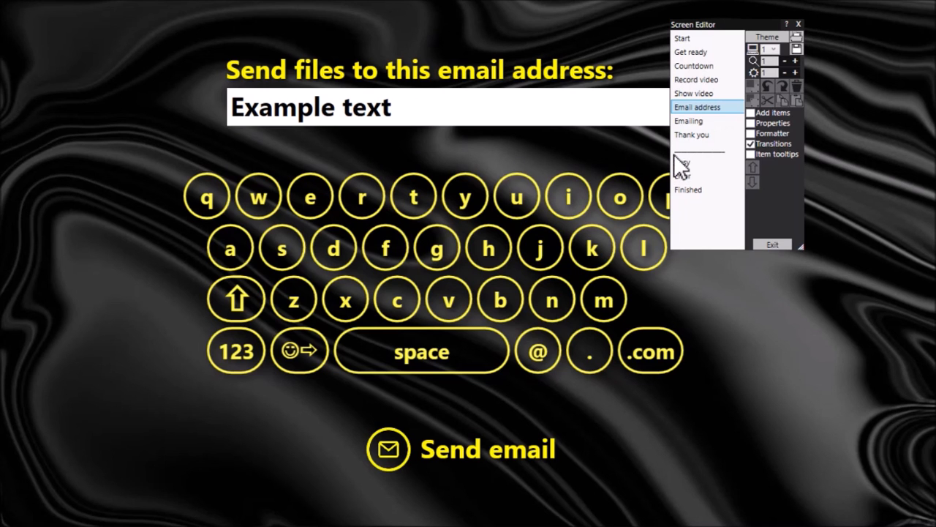
left_click(689, 120)
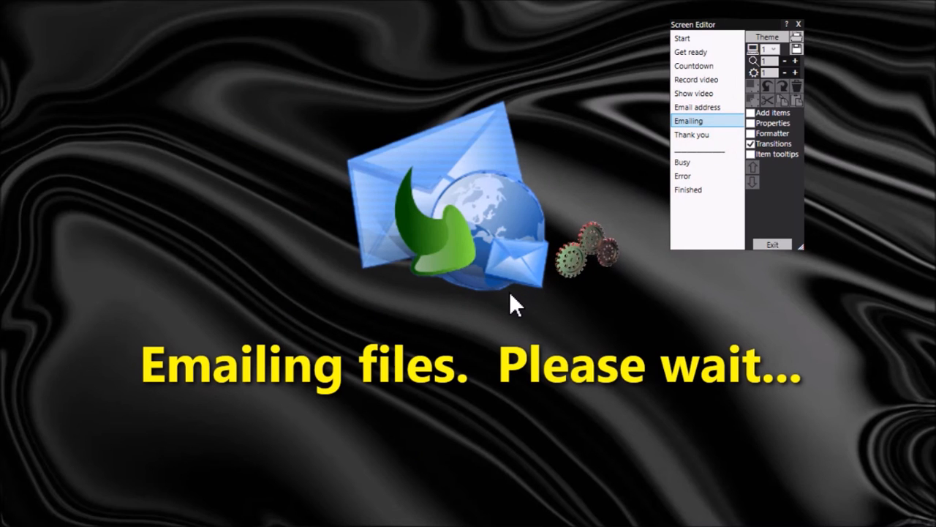
left_click(693, 134)
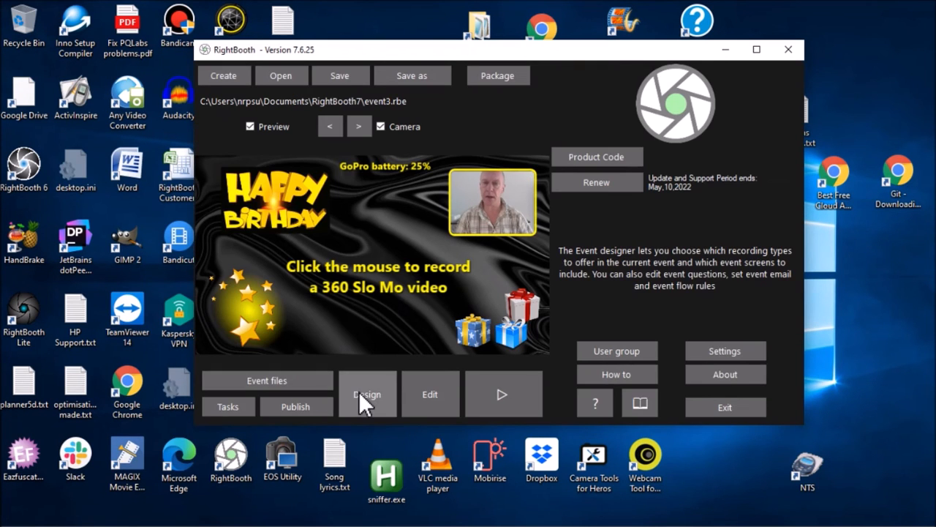
- Show Video enhancements under Event structure in the Event Designer for event3
left_click(367, 392)
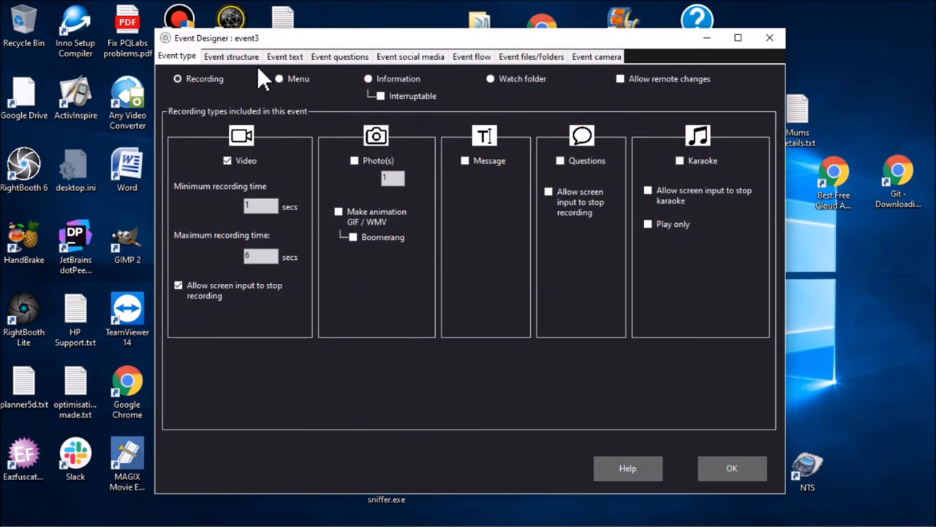
left_click(232, 56)
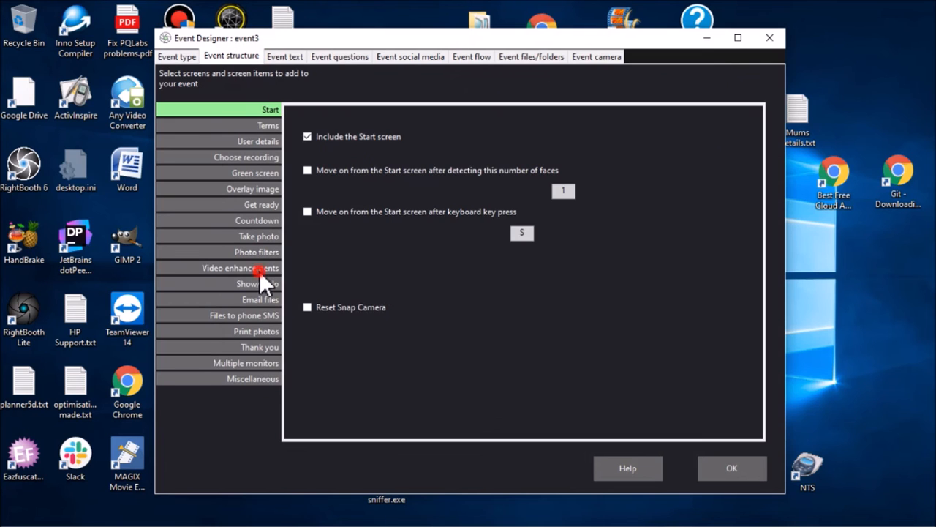
left_click(240, 268)
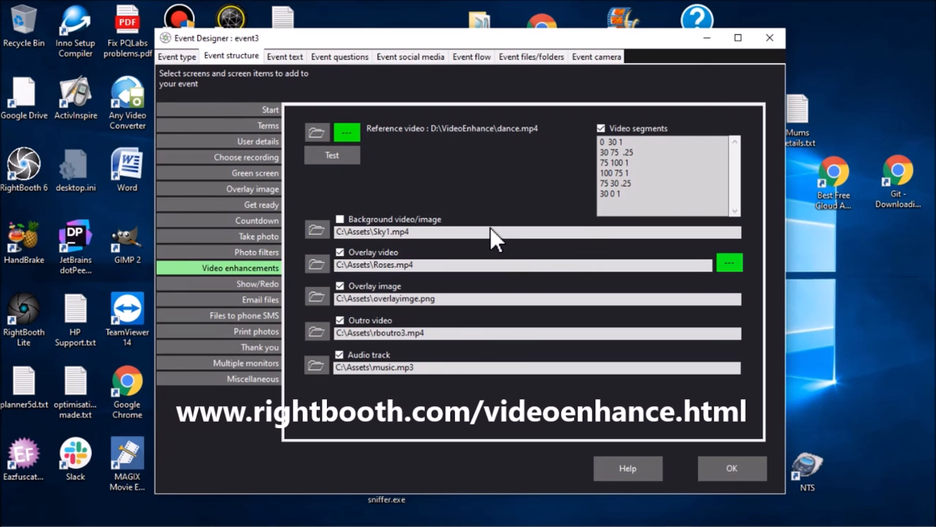
mouse_move(373, 273)
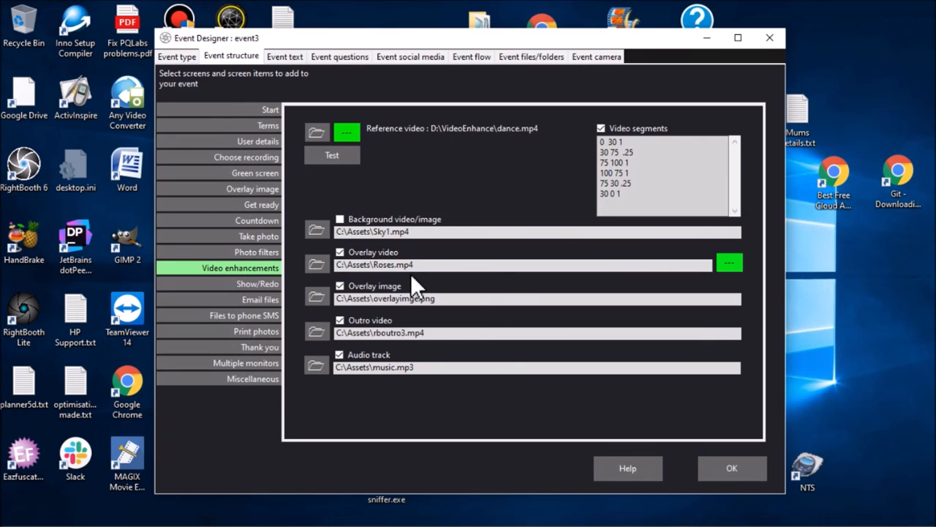
mouse_move(408, 319)
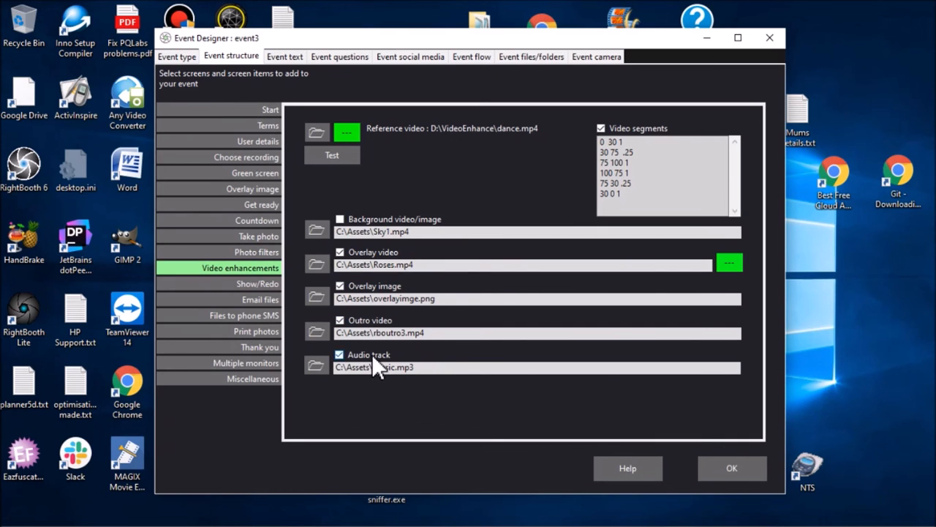
mouse_move(372, 371)
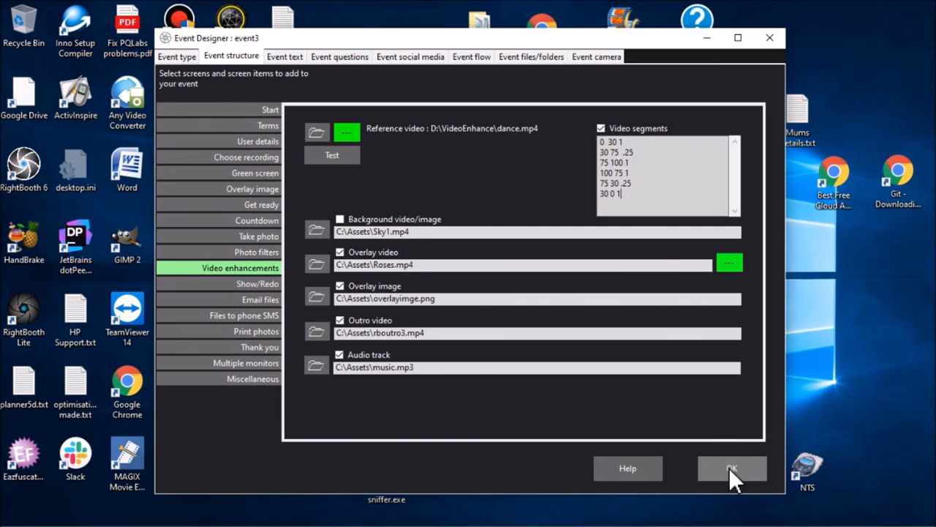
- Confirm the Event Designer with OK and start editing the event's screens from the main window
left_click(732, 468)
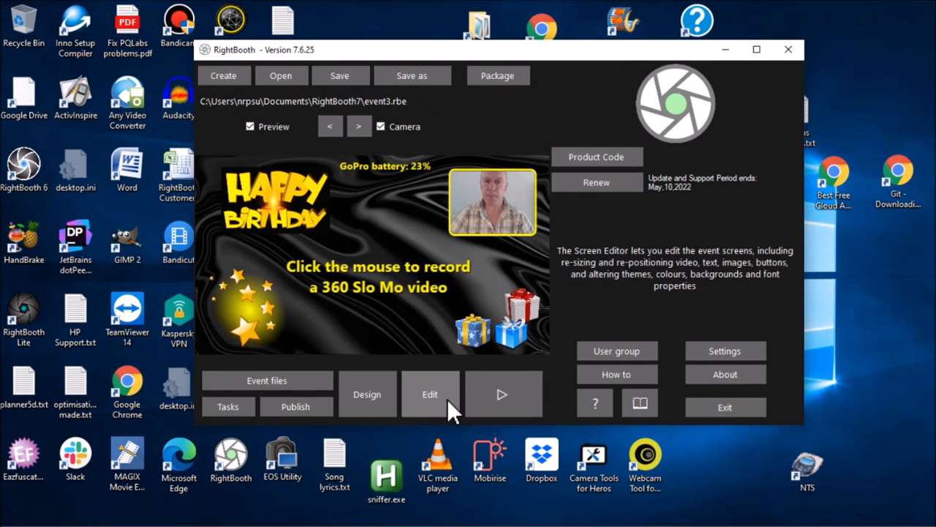
left_click(430, 393)
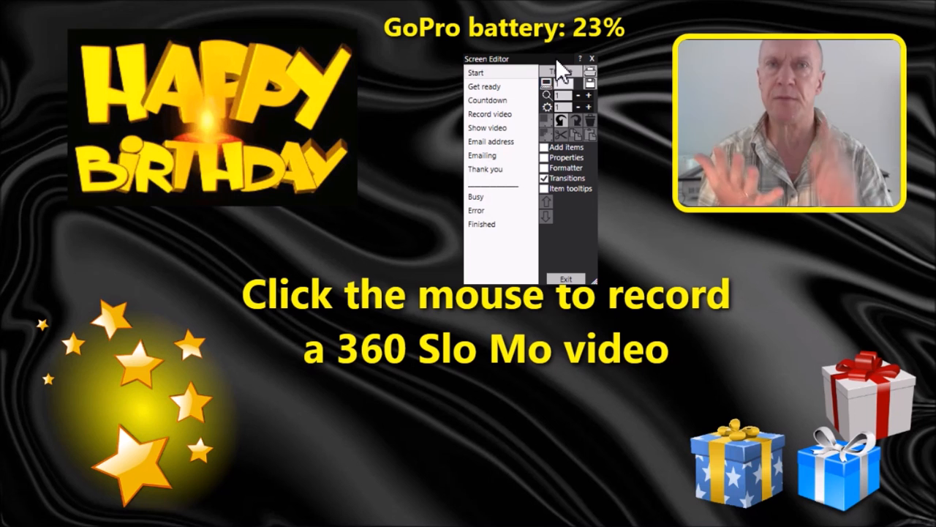
key("alt+tab")
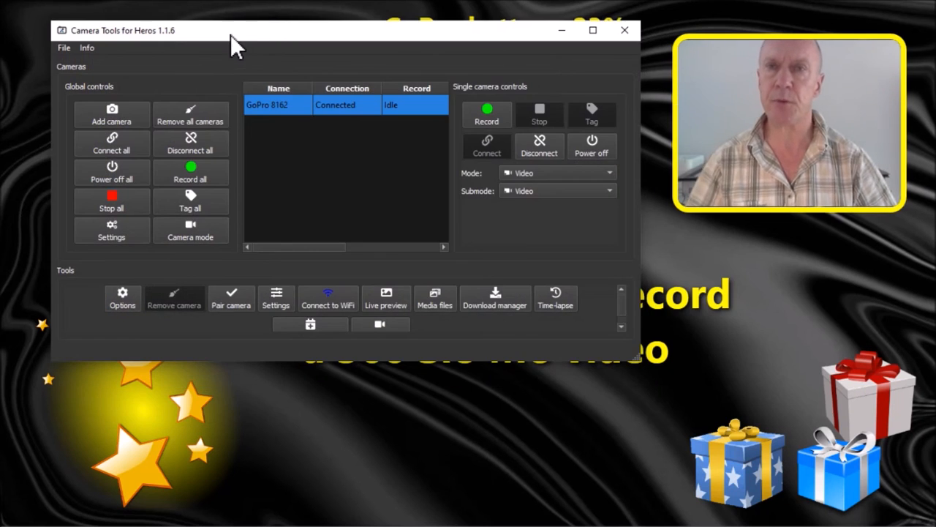
mouse_move(362, 120)
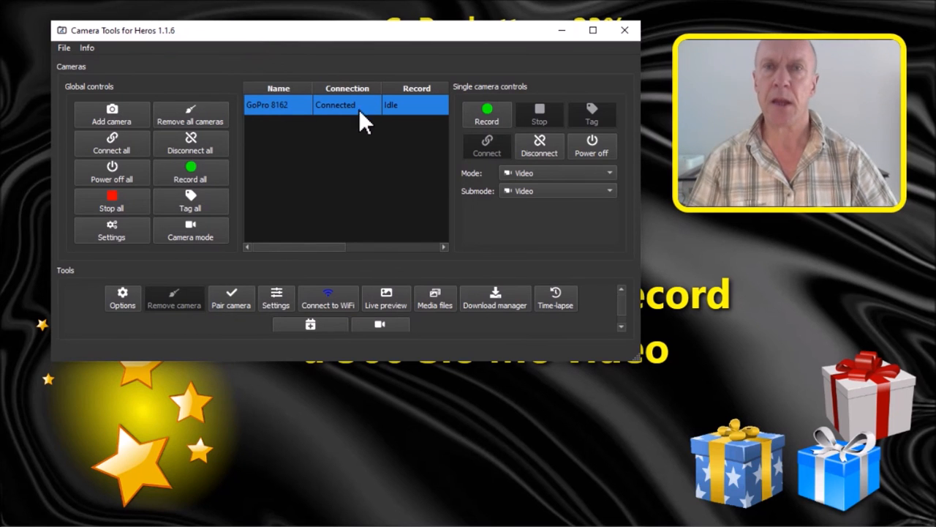